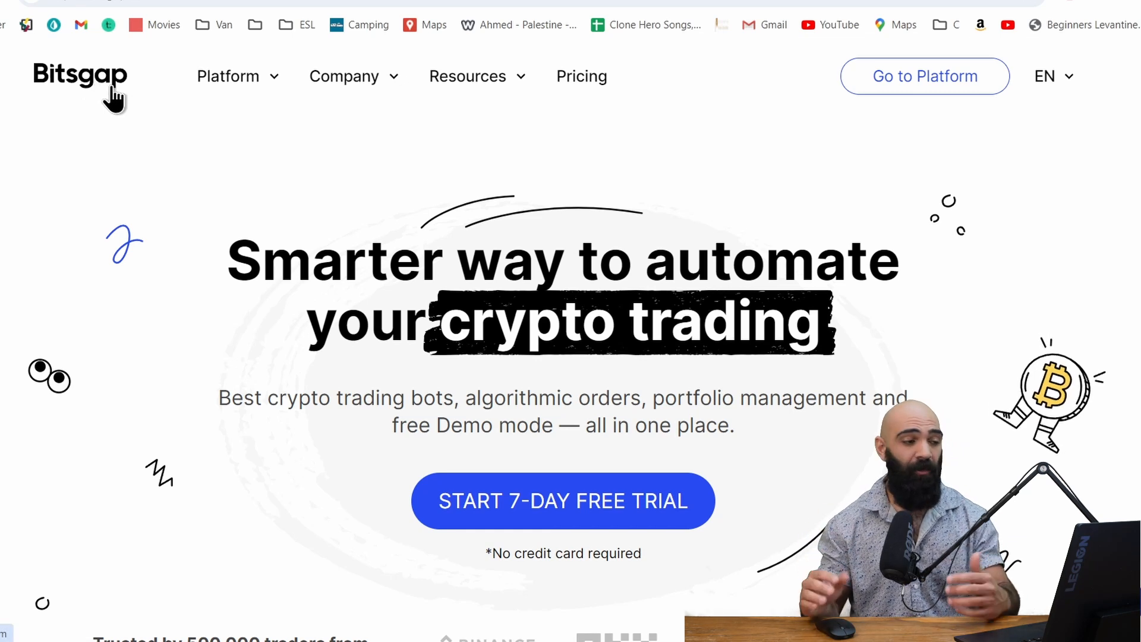
Review the GRID Bot product page, highlighting the Trailing Up & Down feature.
{"action": "left_click", "coordinate": [228, 76]}
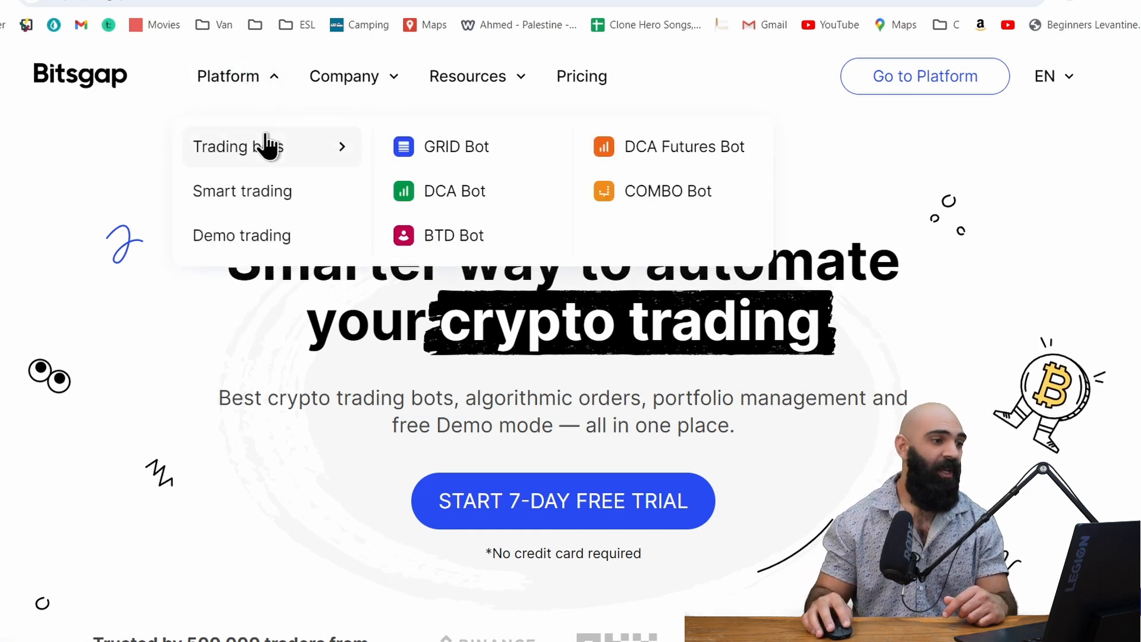
{"action": "left_click", "coordinate": [456, 146]}
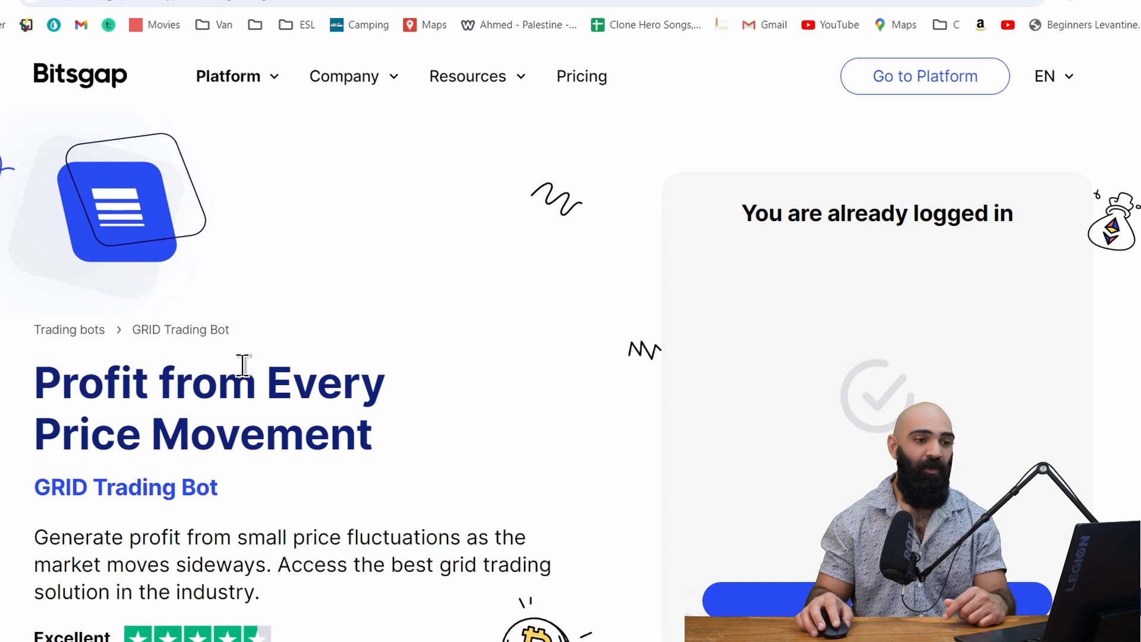
{"action": "scroll", "scroll_direction": "down", "scroll_amount": 3}
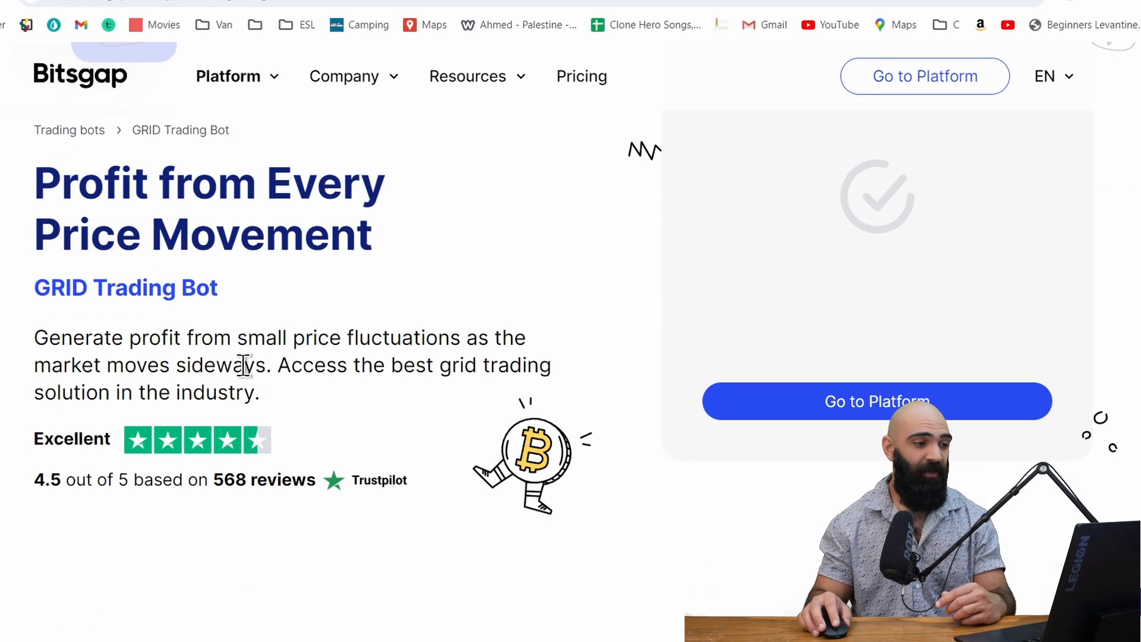
{"action": "scroll", "scroll_direction": "down", "scroll_amount": 3}
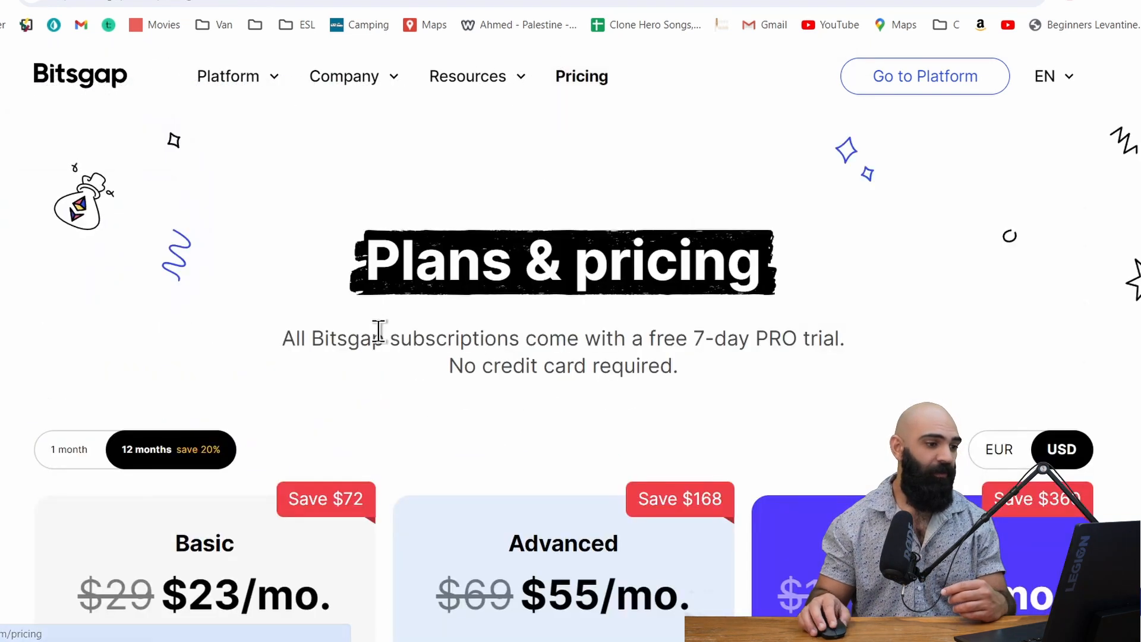
{"action": "scroll", "scroll_direction": "down", "scroll_amount": 3}
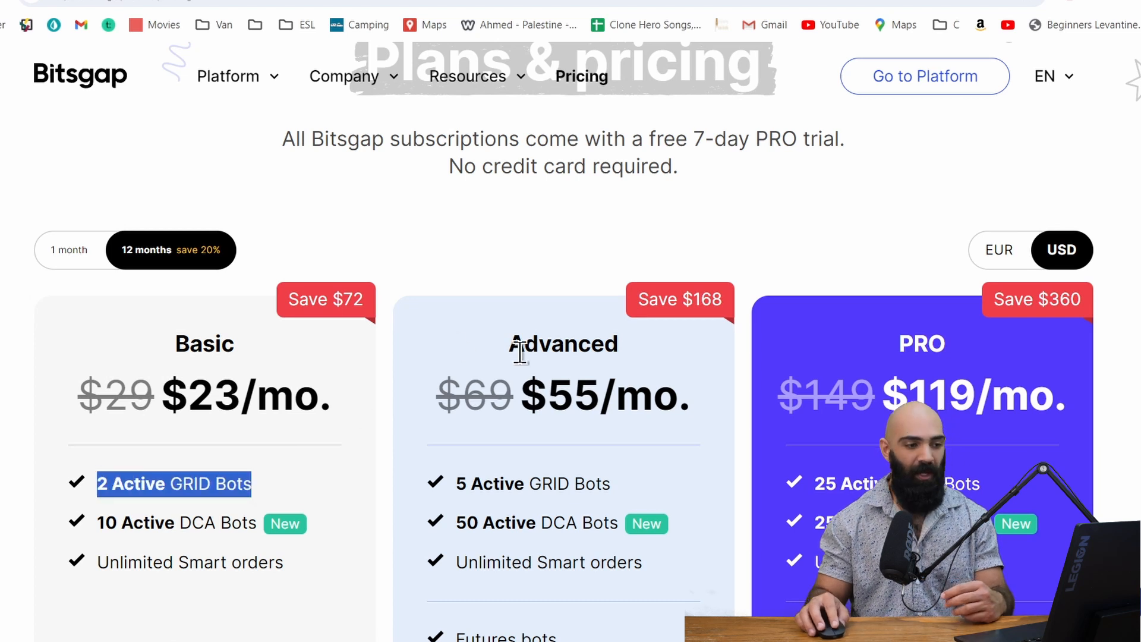
{"action": "scroll", "scroll_direction": "down", "scroll_amount": 3}
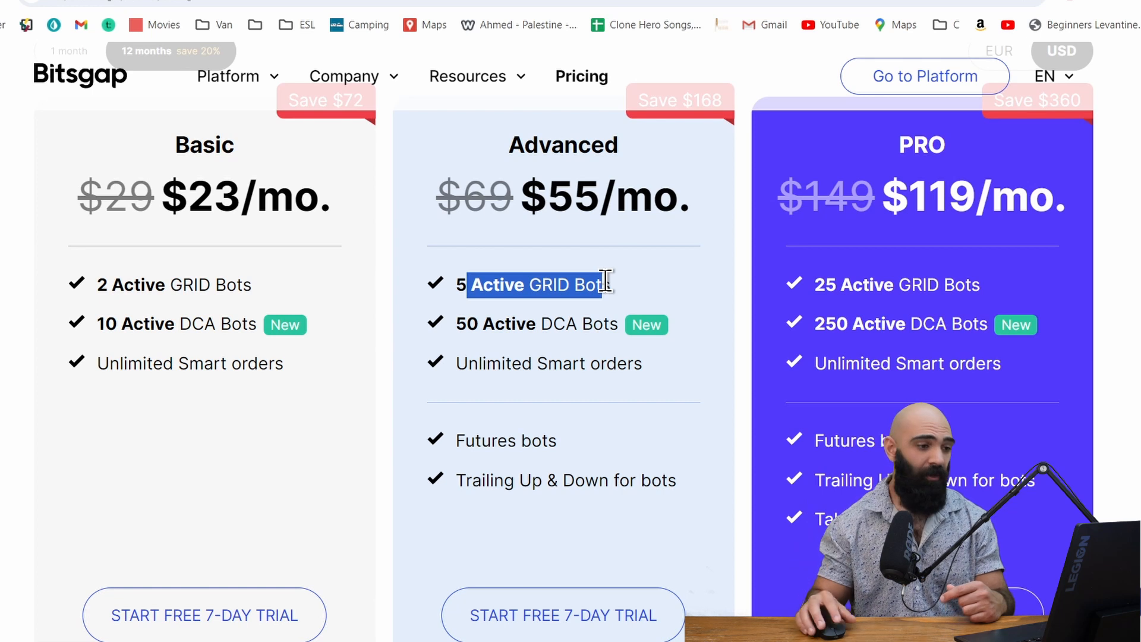
{"action": "left_click_drag", "start_coordinate": [466, 285], "coordinate": [675, 481]}
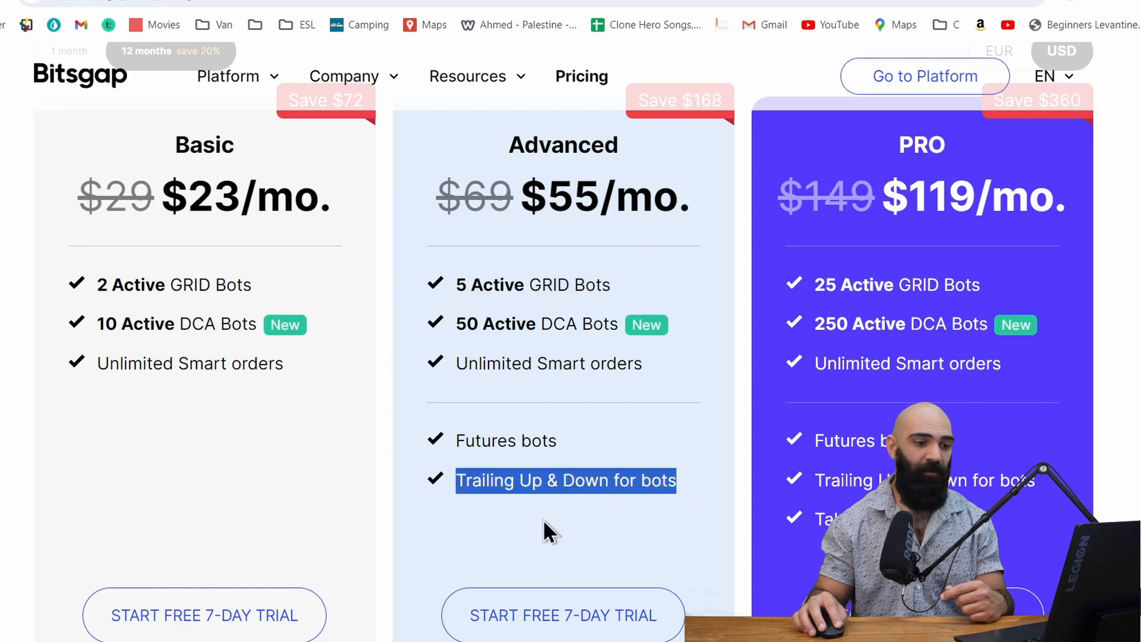
{"action": "mouse_move", "coordinate": [476, 429]}
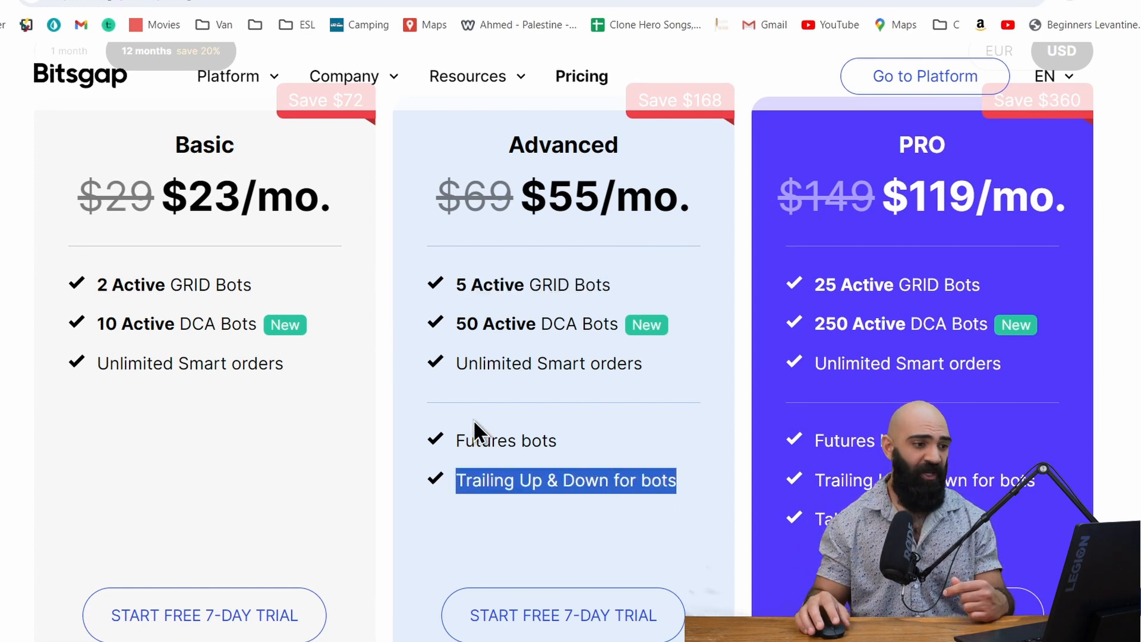
Switch to the Pricing page comparing Basic, Advanced and PRO plans.
{"action": "left_click", "coordinate": [517, 145]}
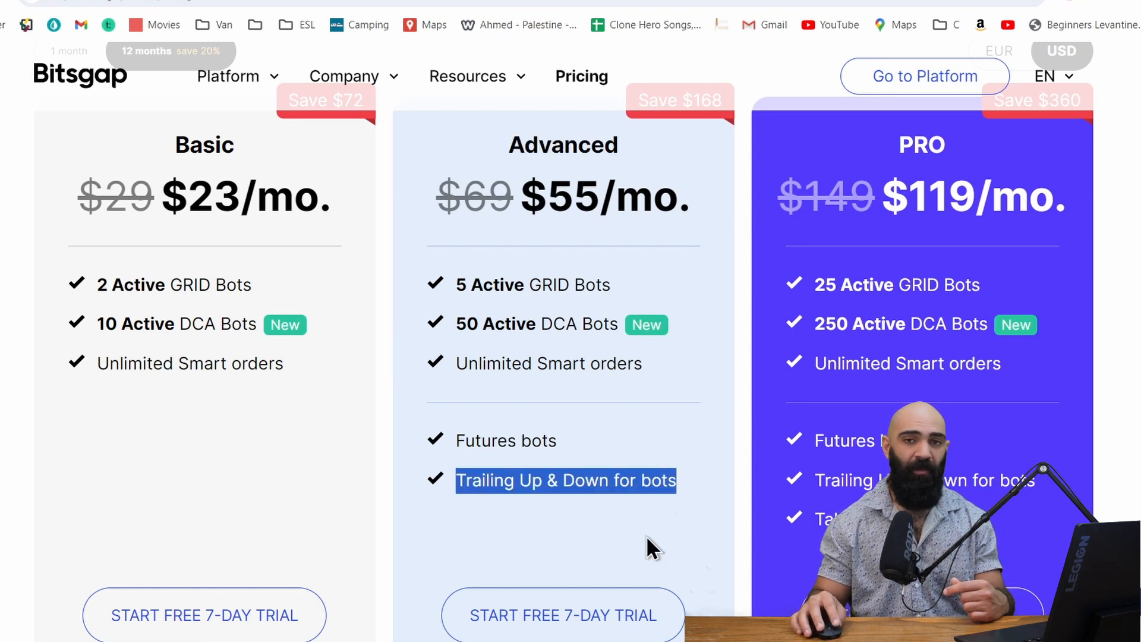
{"action": "mouse_move", "coordinate": [326, 449]}
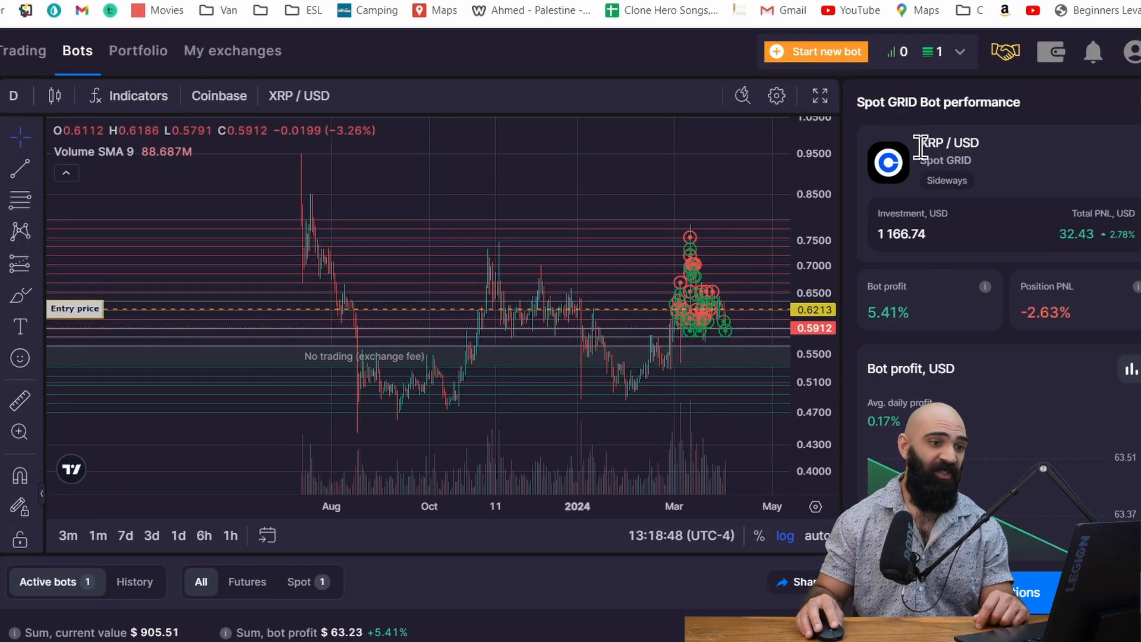
Show the active XRP/USD spot grid bot's chart, performance stats and closed bots below.
{"action": "scroll", "scroll_direction": "down", "scroll_amount": 3}
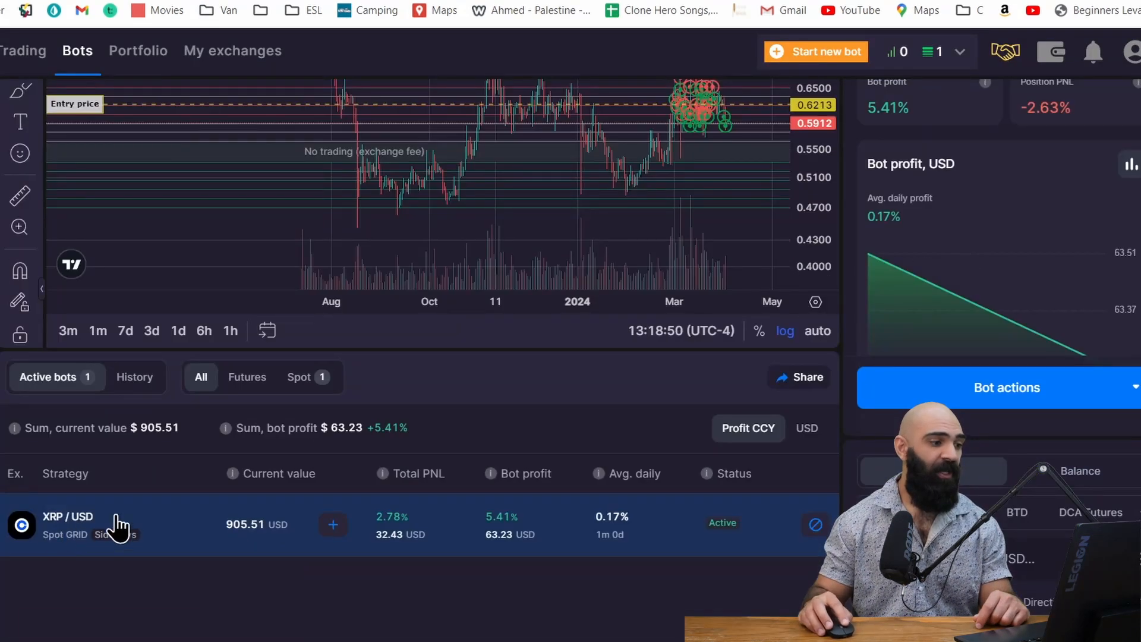
{"action": "left_click", "coordinate": [67, 522]}
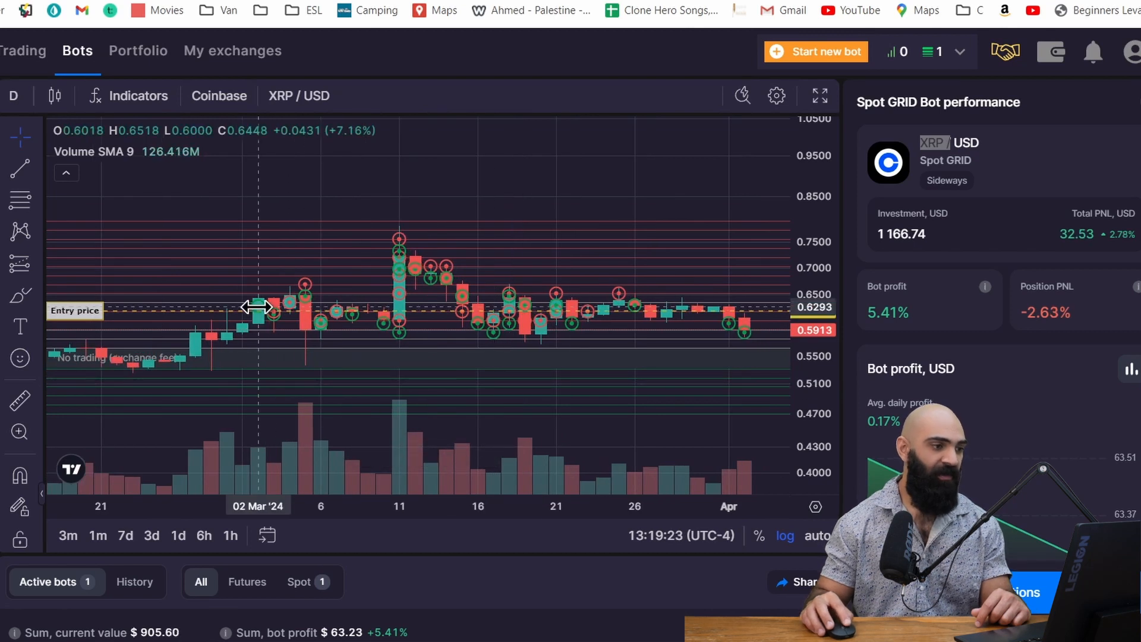
{"action": "mouse_move", "coordinate": [323, 336]}
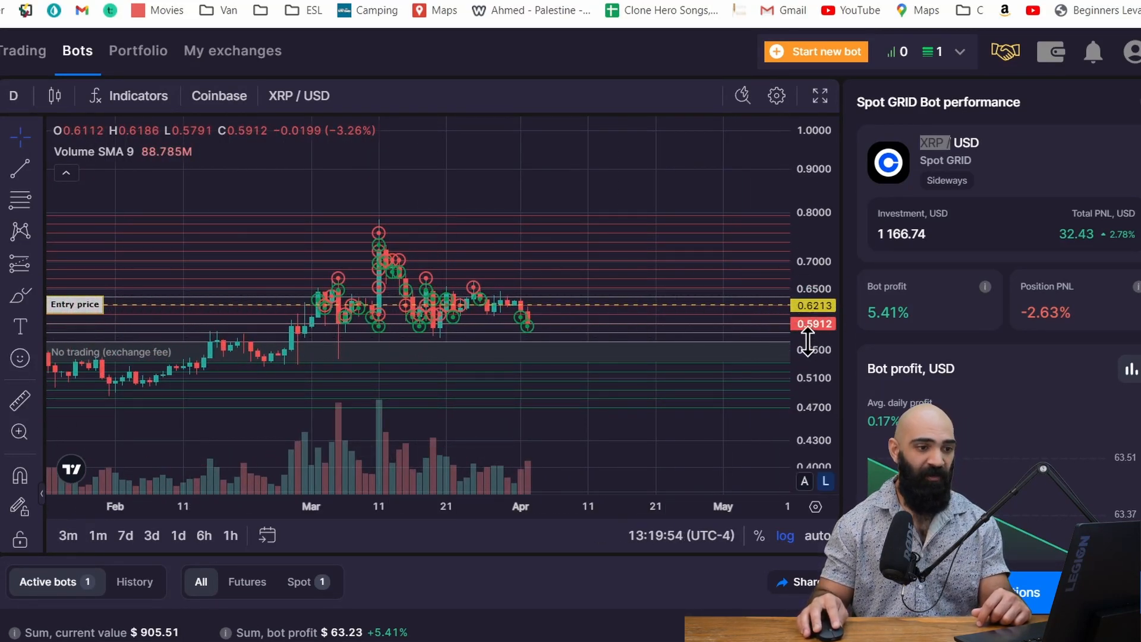
{"action": "mouse_move", "coordinate": [1075, 339]}
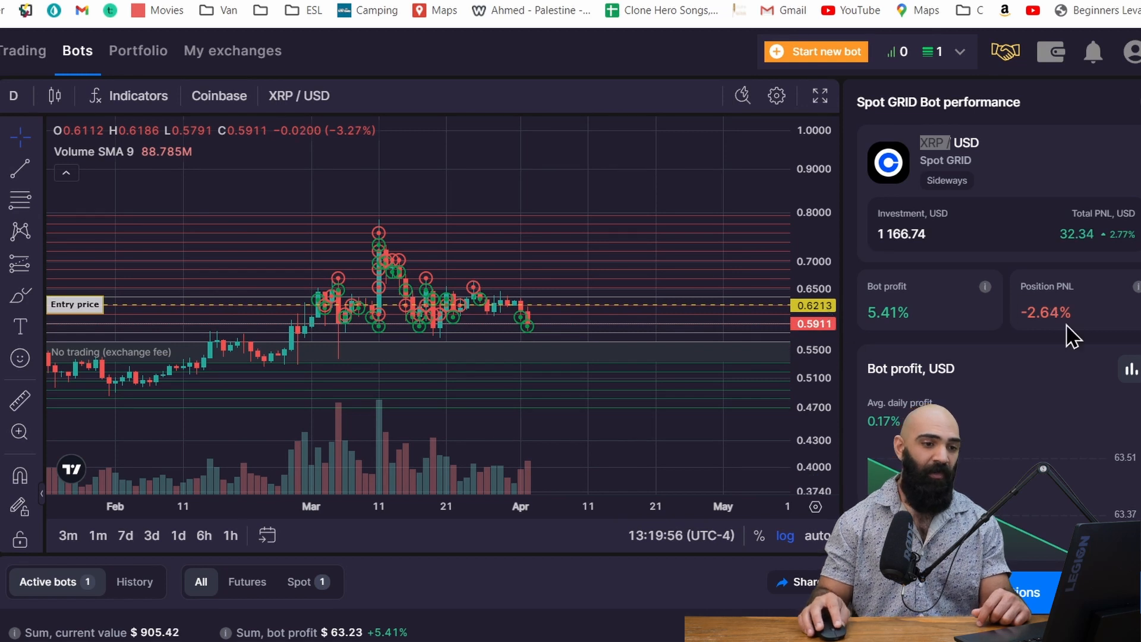
{"action": "mouse_move", "coordinate": [452, 309]}
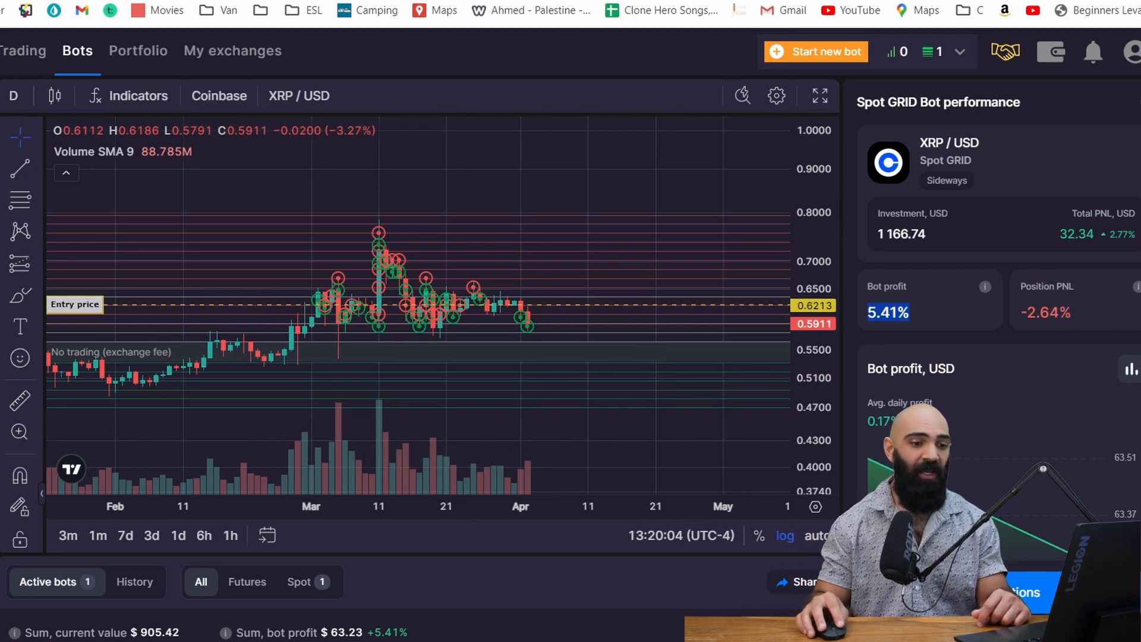
{"action": "scroll", "scroll_direction": "down", "scroll_amount": 3}
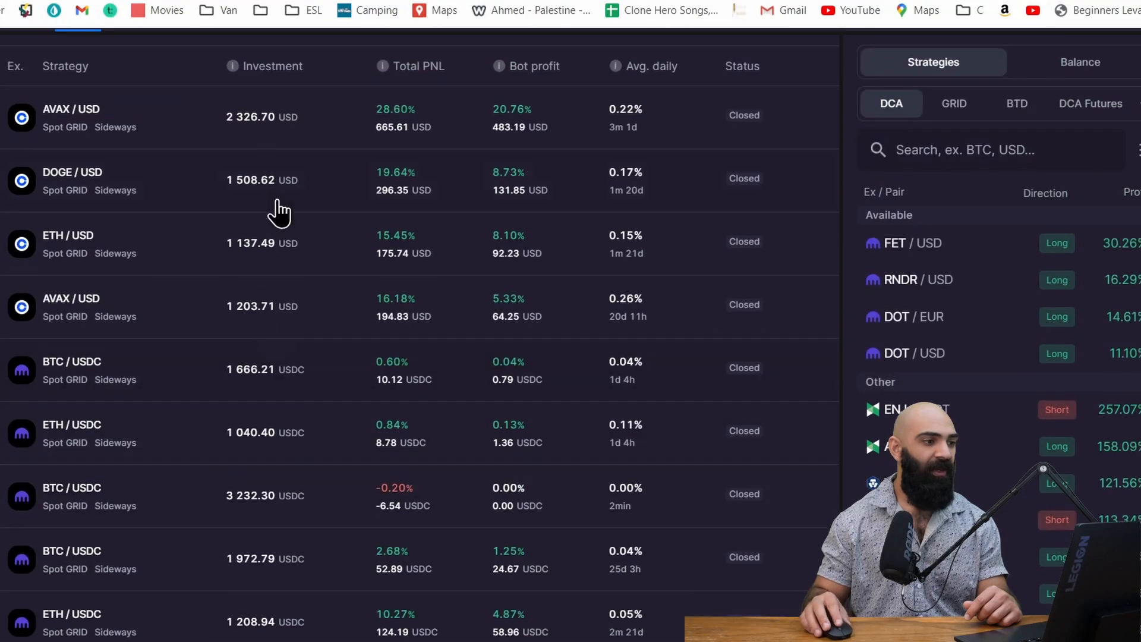
Scroll through the closed spot GRID bots list totaling about $886 bot profit.
{"action": "scroll", "scroll_direction": "down", "scroll_amount": 3}
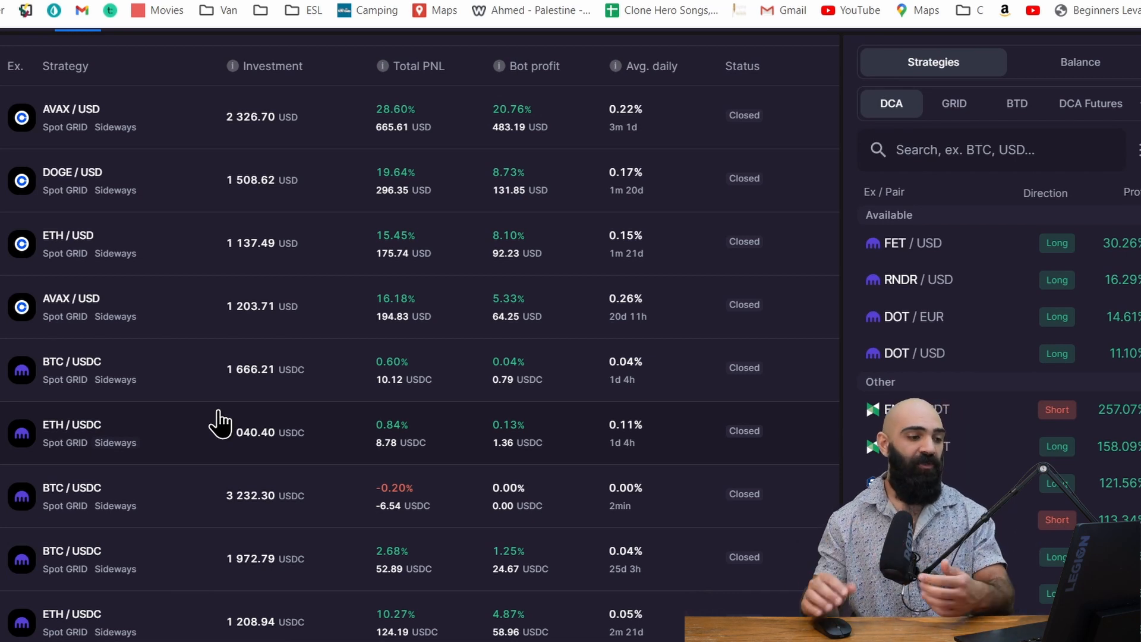
{"action": "scroll", "scroll_direction": "down", "scroll_amount": 3}
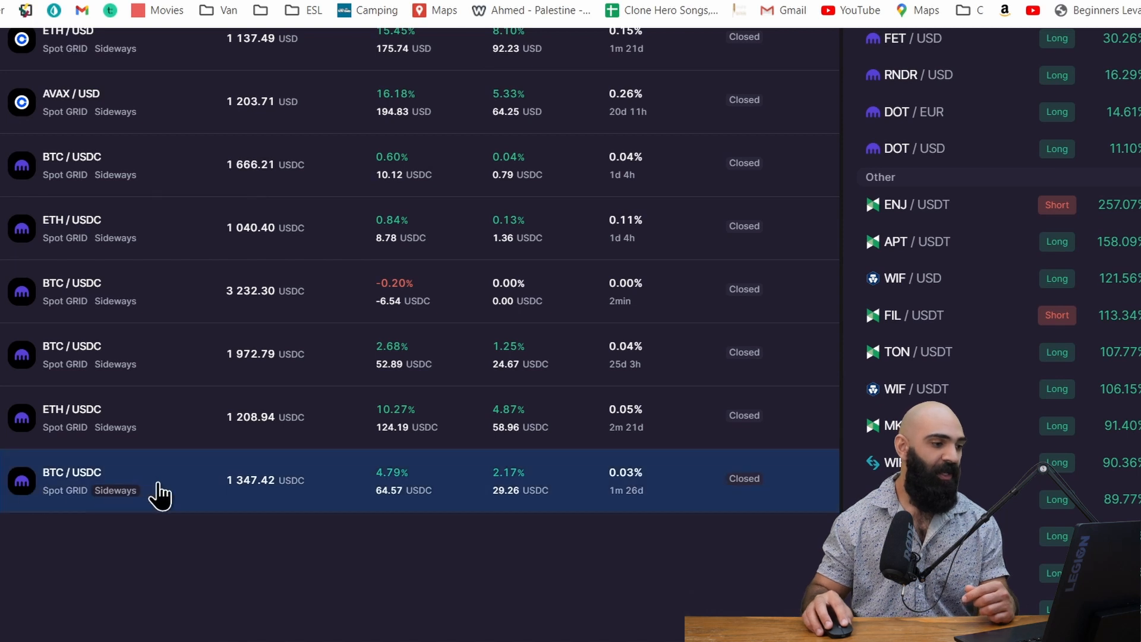
{"action": "mouse_move", "coordinate": [240, 507]}
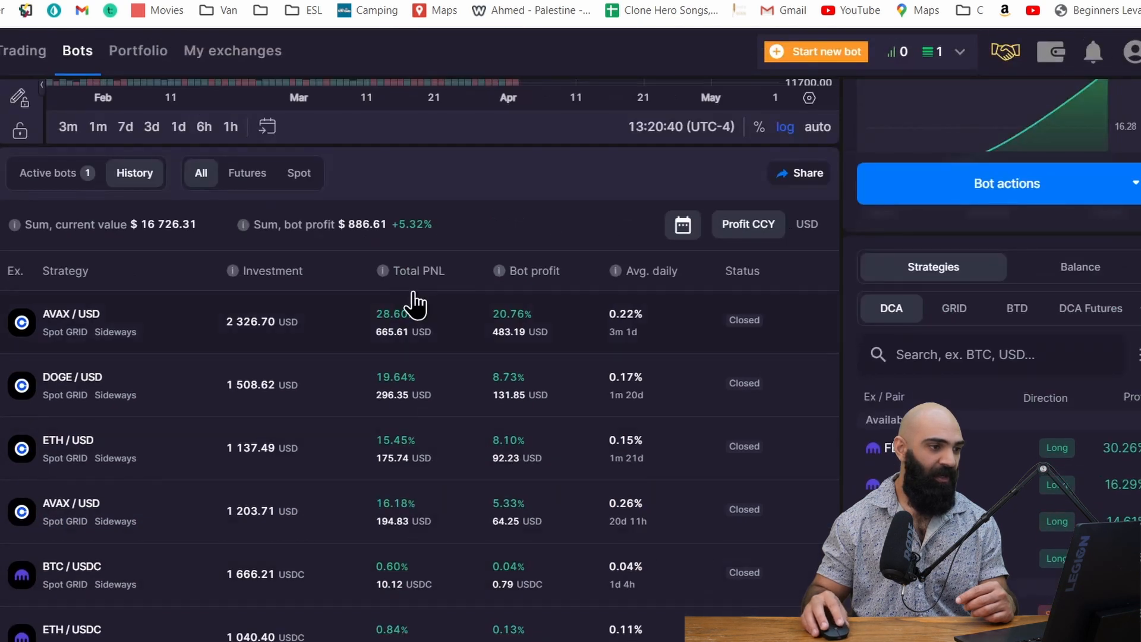
{"action": "scroll", "scroll_direction": "down", "scroll_amount": 3}
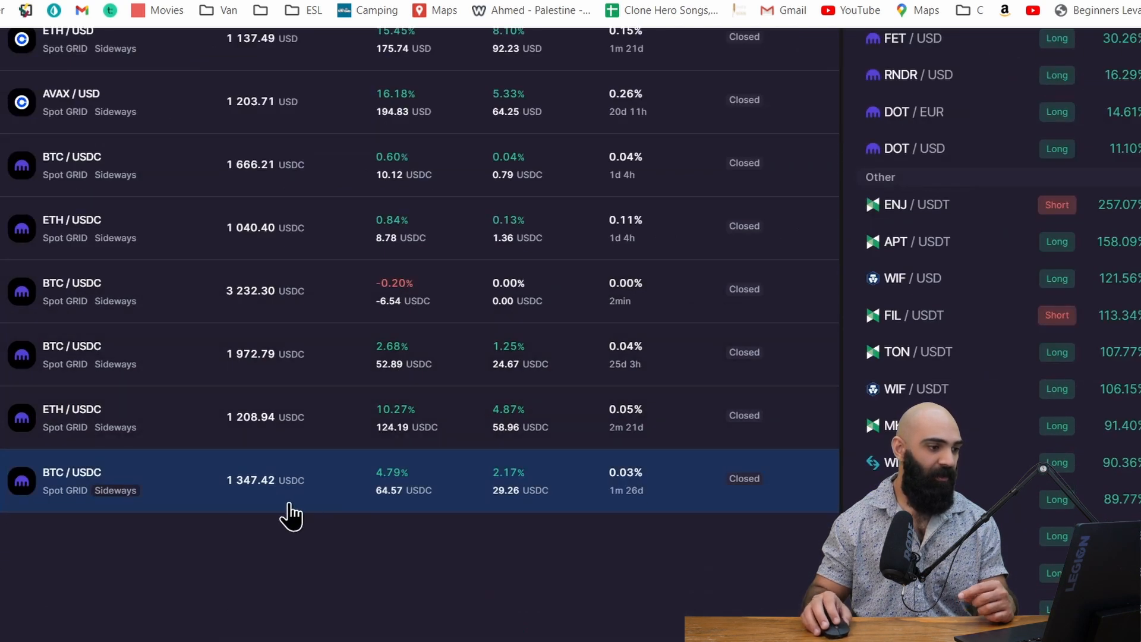
Show the closed BTC/USDC grid bot's chart panned forward to the later price rise.
{"action": "left_click", "coordinate": [291, 480]}
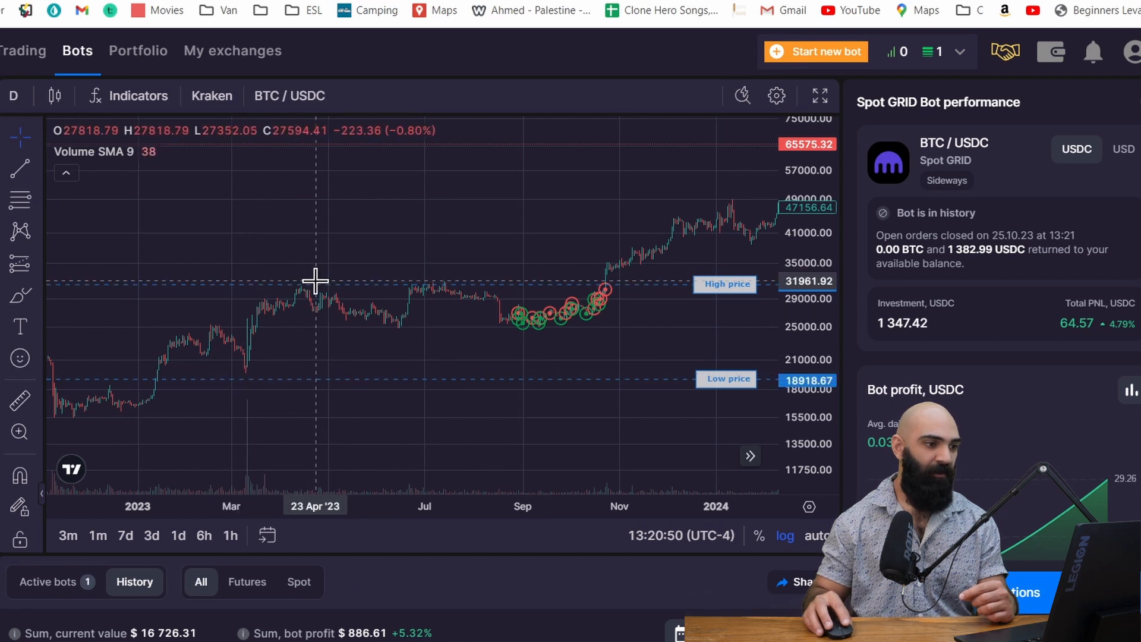
{"action": "mouse_move", "coordinate": [429, 301]}
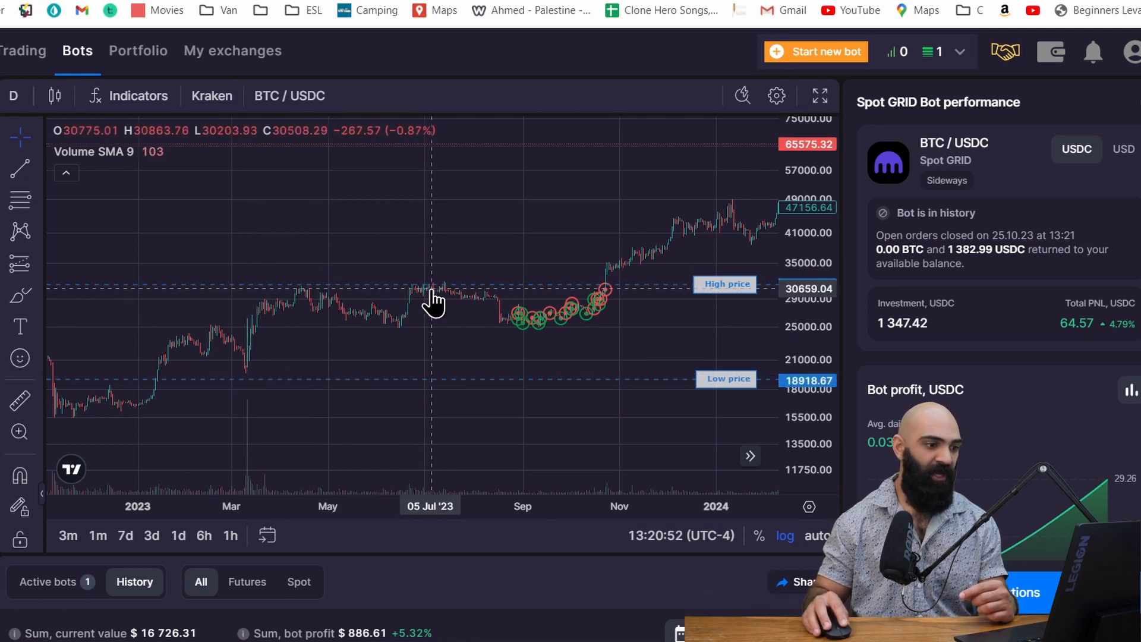
{"action": "left_click_drag", "start_coordinate": [432, 298], "coordinate": [600, 298]}
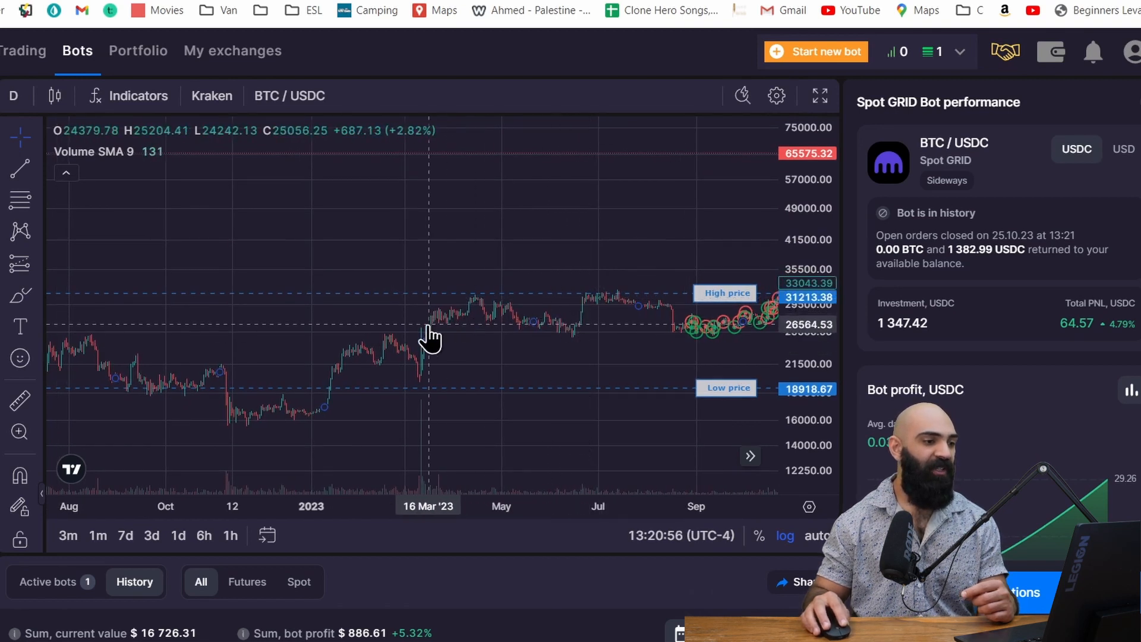
{"action": "left_click_drag", "start_coordinate": [429, 339], "coordinate": [572, 316]}
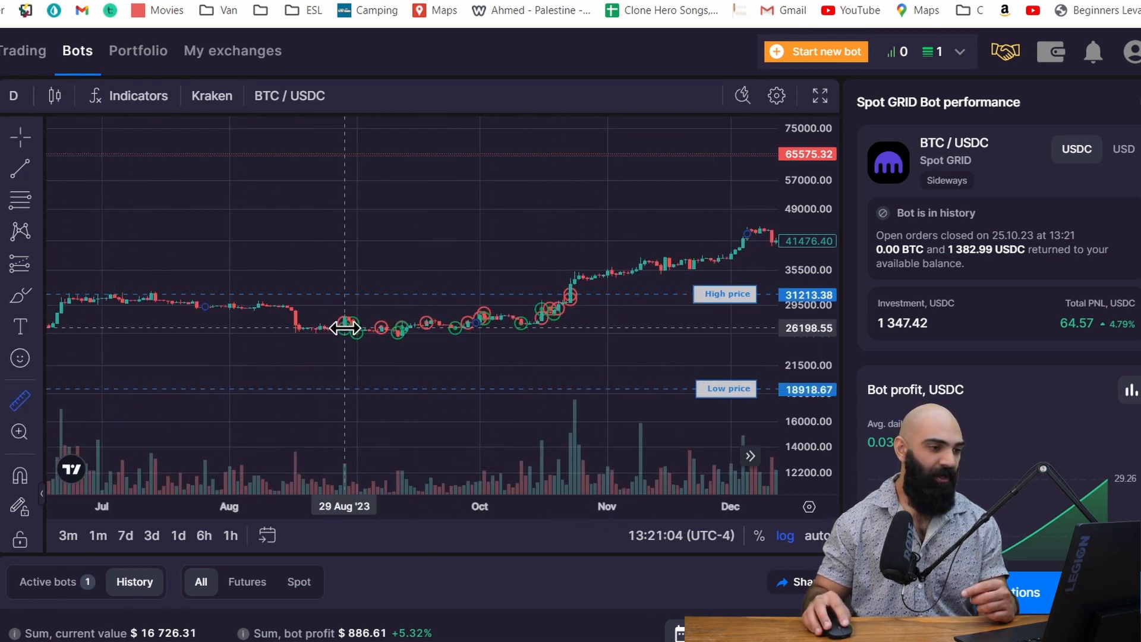
{"action": "left_click_drag", "start_coordinate": [344, 327], "coordinate": [561, 320]}
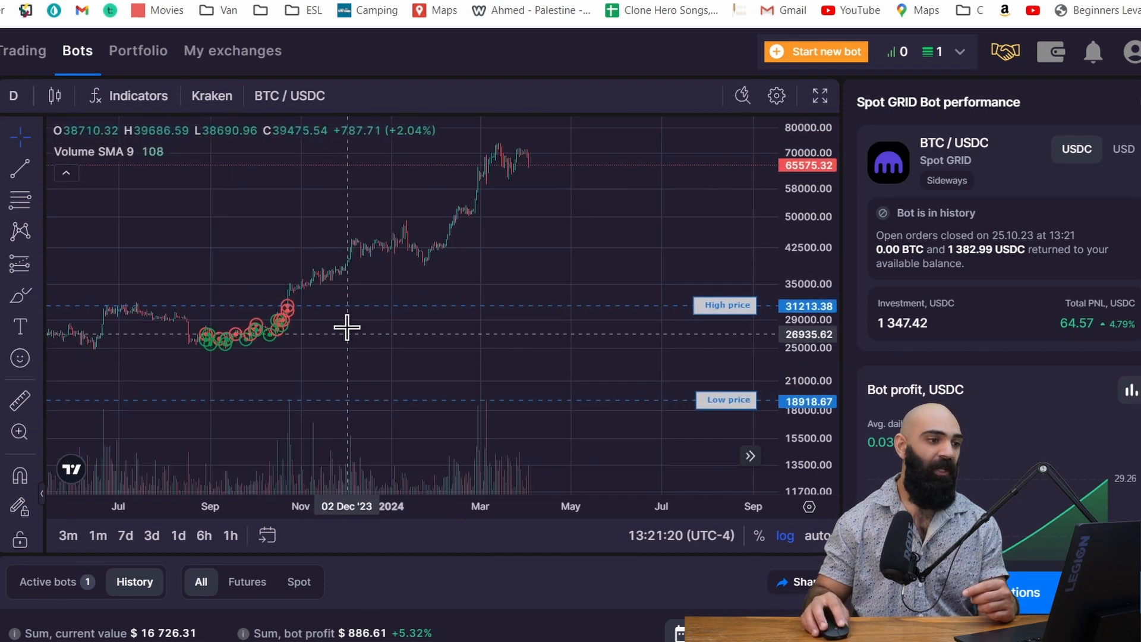
{"action": "mouse_move", "coordinate": [455, 240]}
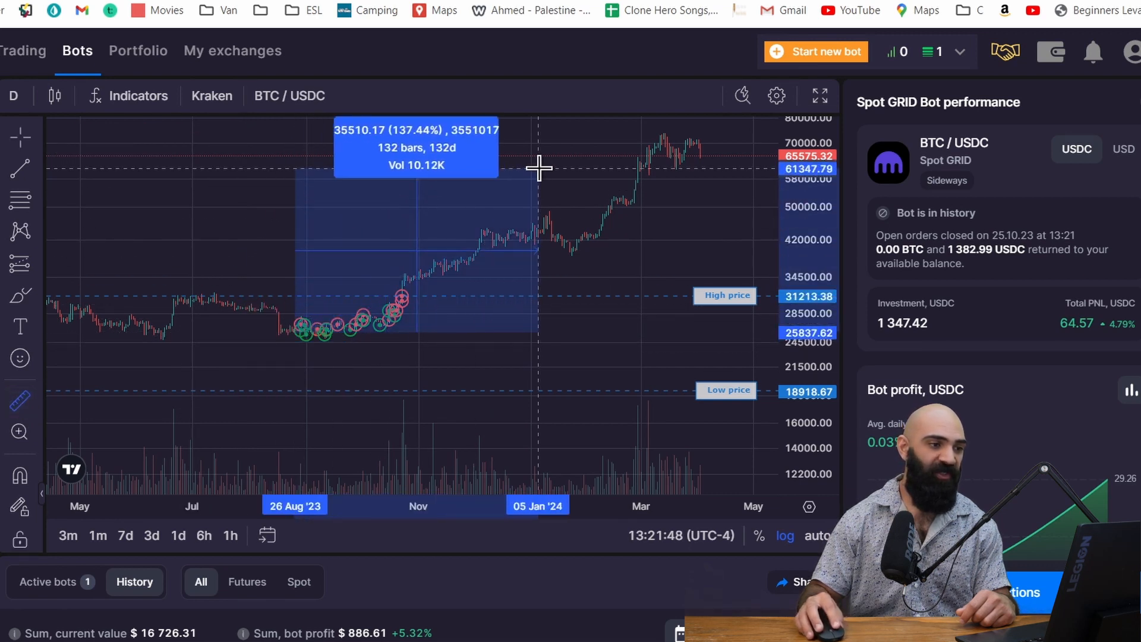
{"action": "mouse_move", "coordinate": [549, 156]}
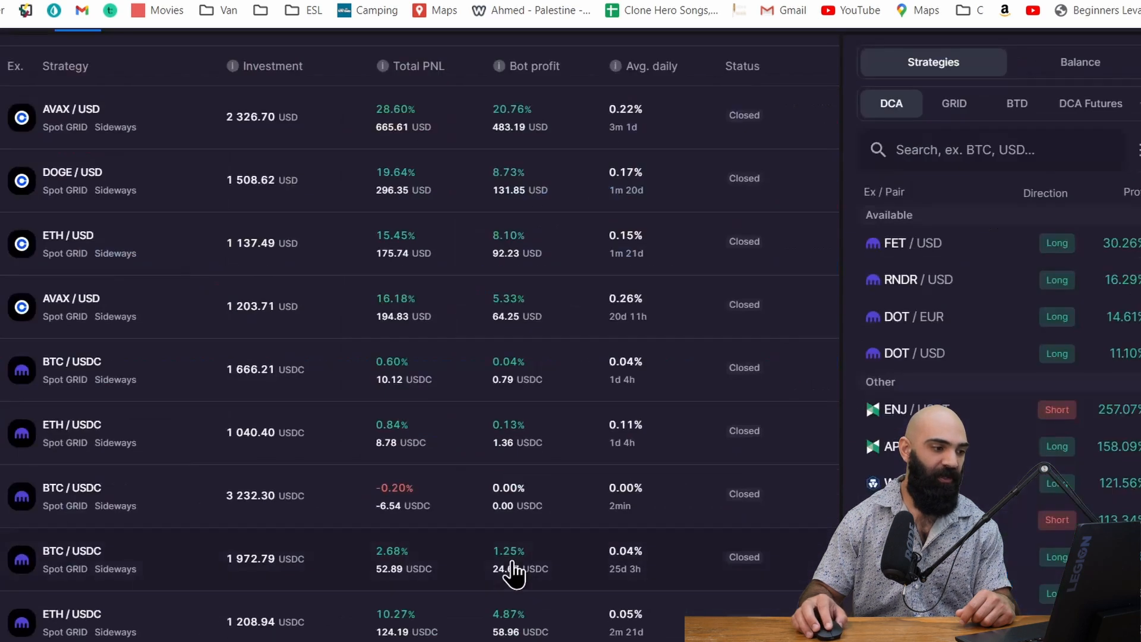
Show the closed ETH/USDC bot and measure Ether's 101% rise from 19 Oct to 09 Dec '23.
{"action": "scroll", "scroll_direction": "down", "scroll_amount": 3}
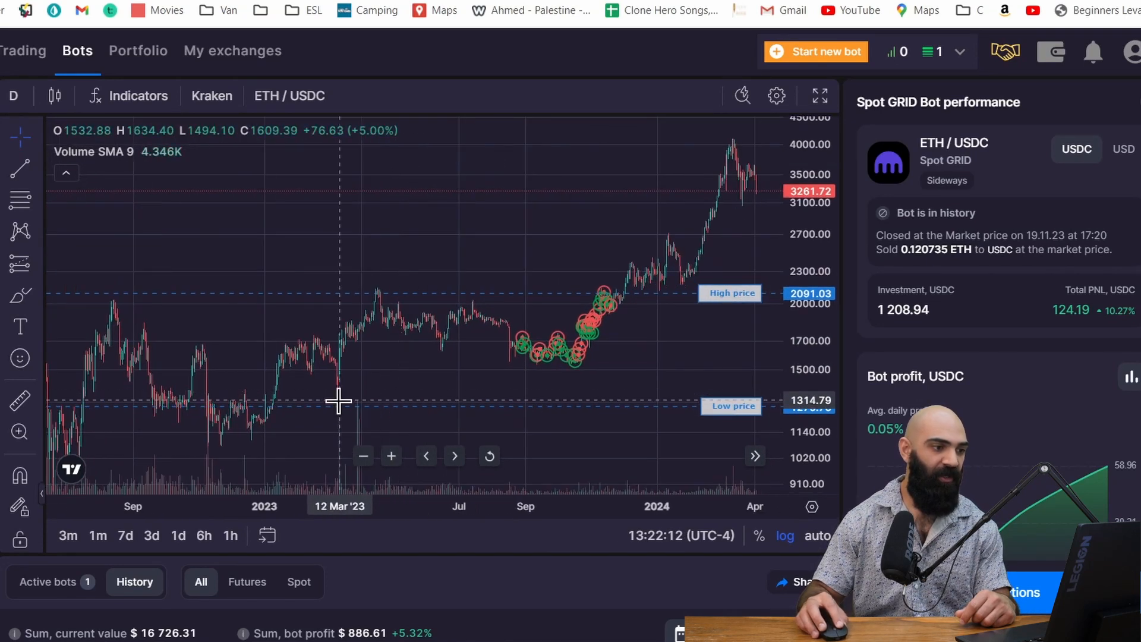
{"action": "mouse_move", "coordinate": [586, 339]}
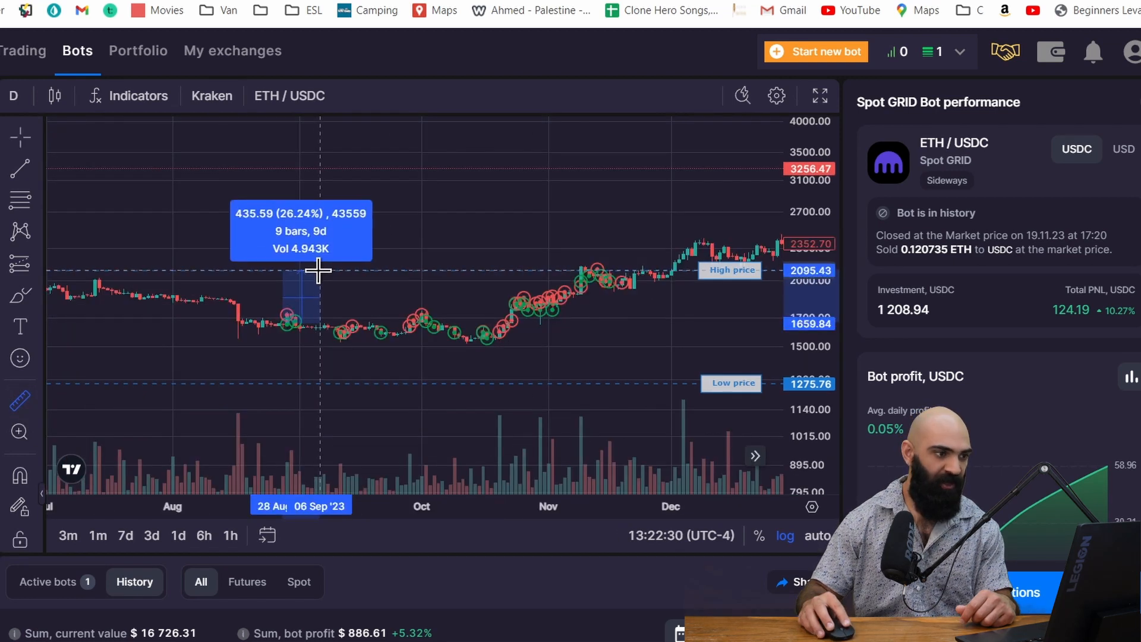
{"action": "mouse_move", "coordinate": [385, 418]}
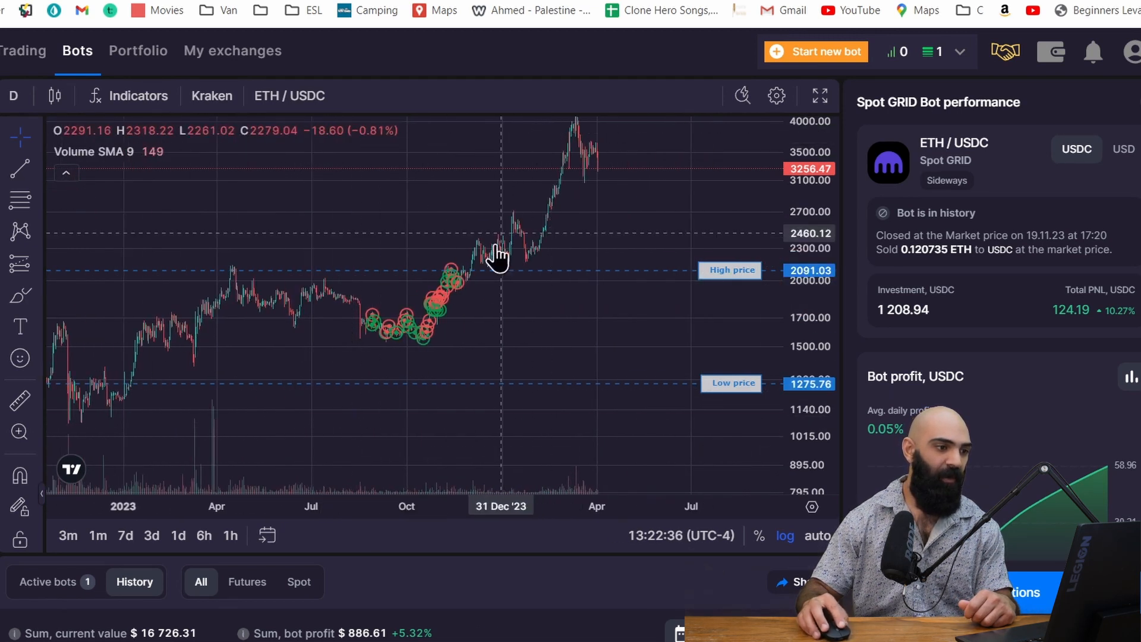
{"action": "mouse_move", "coordinate": [404, 316]}
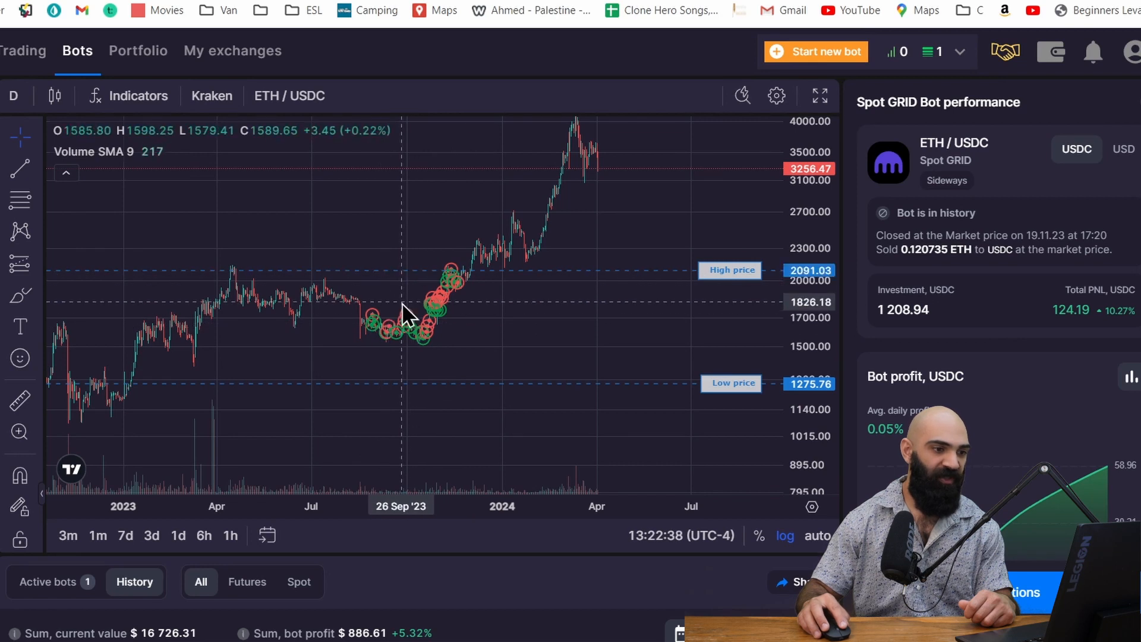
{"action": "mouse_move", "coordinate": [388, 277]}
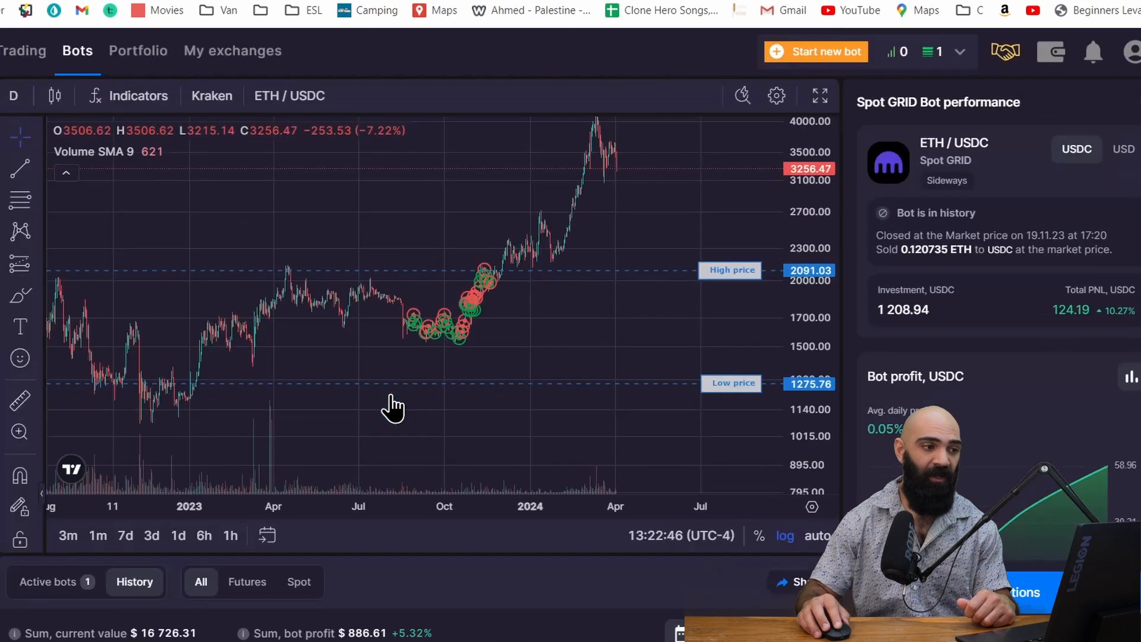
{"action": "mouse_move", "coordinate": [498, 264]}
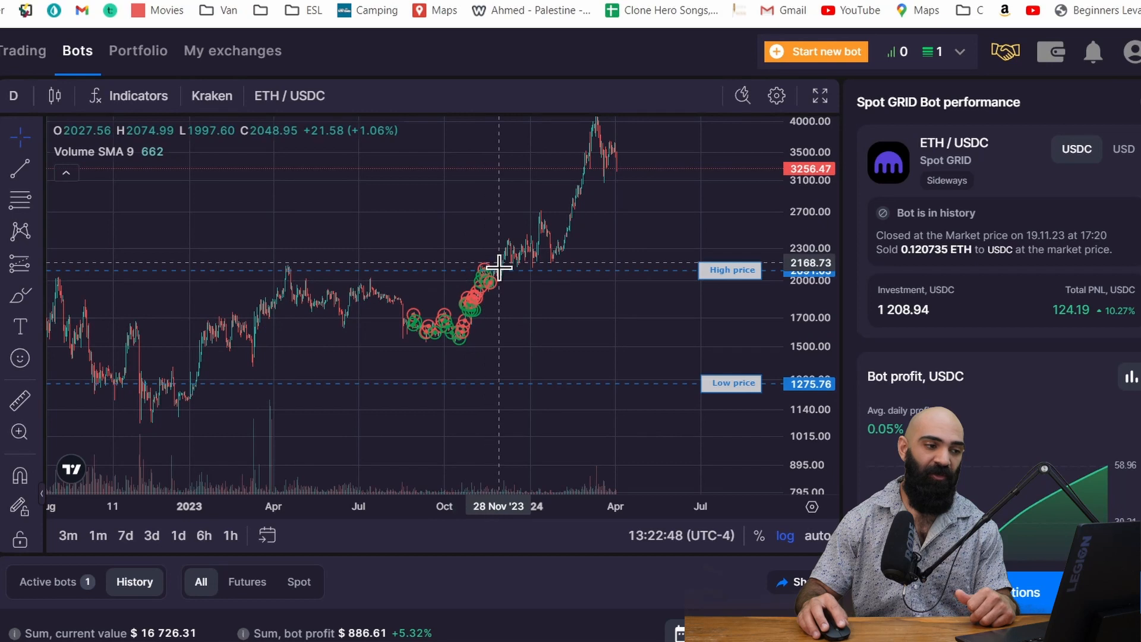
{"action": "mouse_move", "coordinate": [451, 357]}
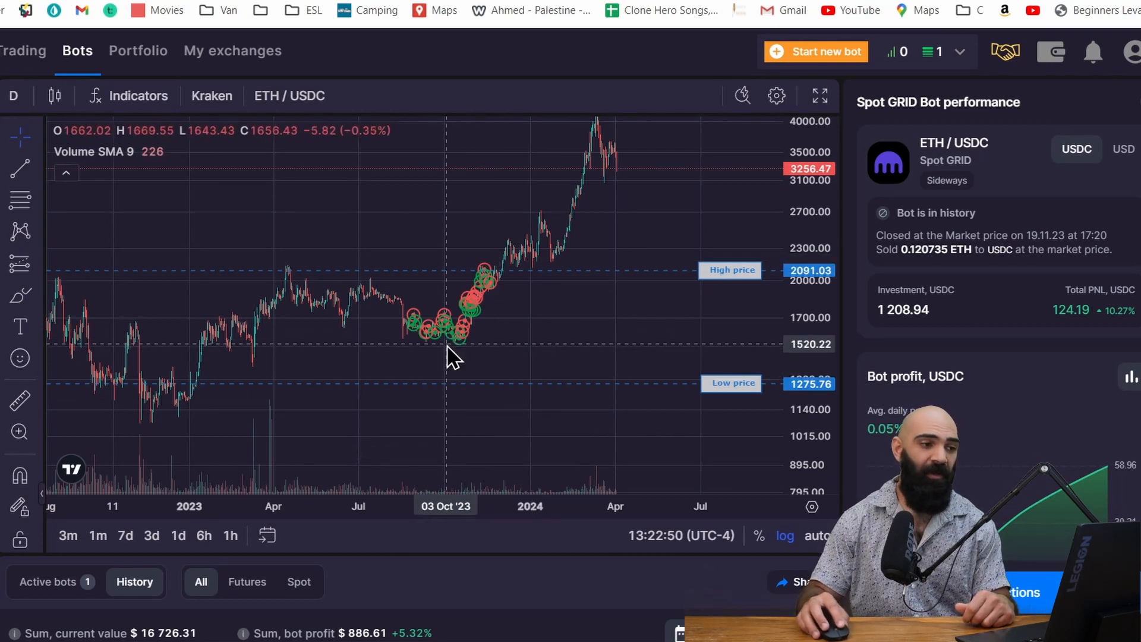
{"action": "left_click_drag", "start_coordinate": [455, 357], "coordinate": [408, 356]}
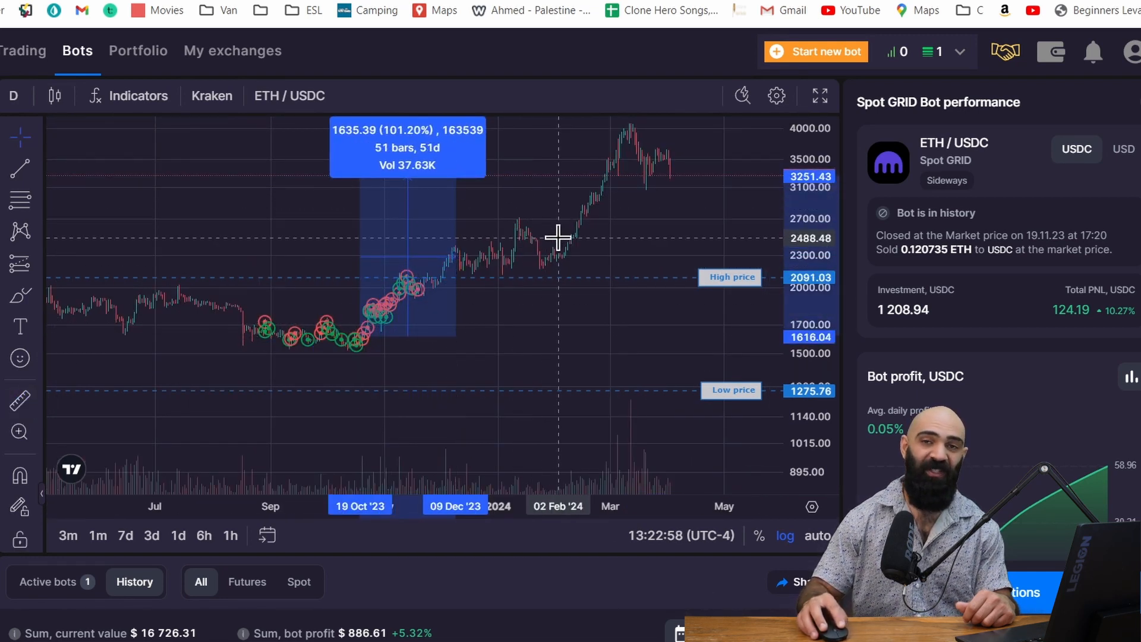
{"action": "mouse_move", "coordinate": [539, 310]}
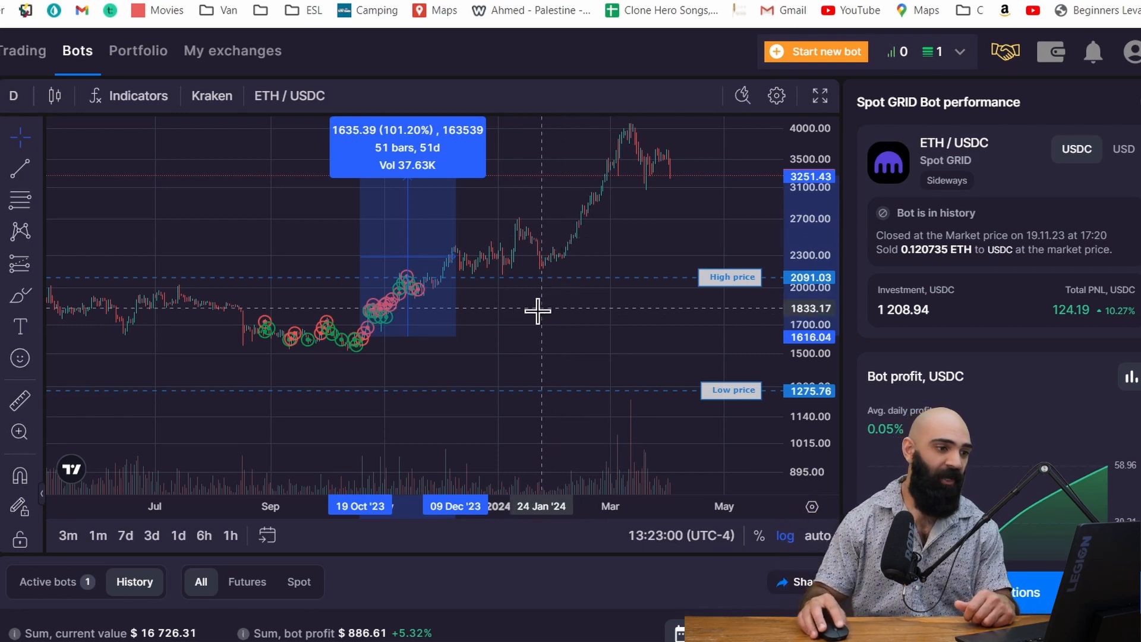
{"action": "mouse_move", "coordinate": [265, 328]}
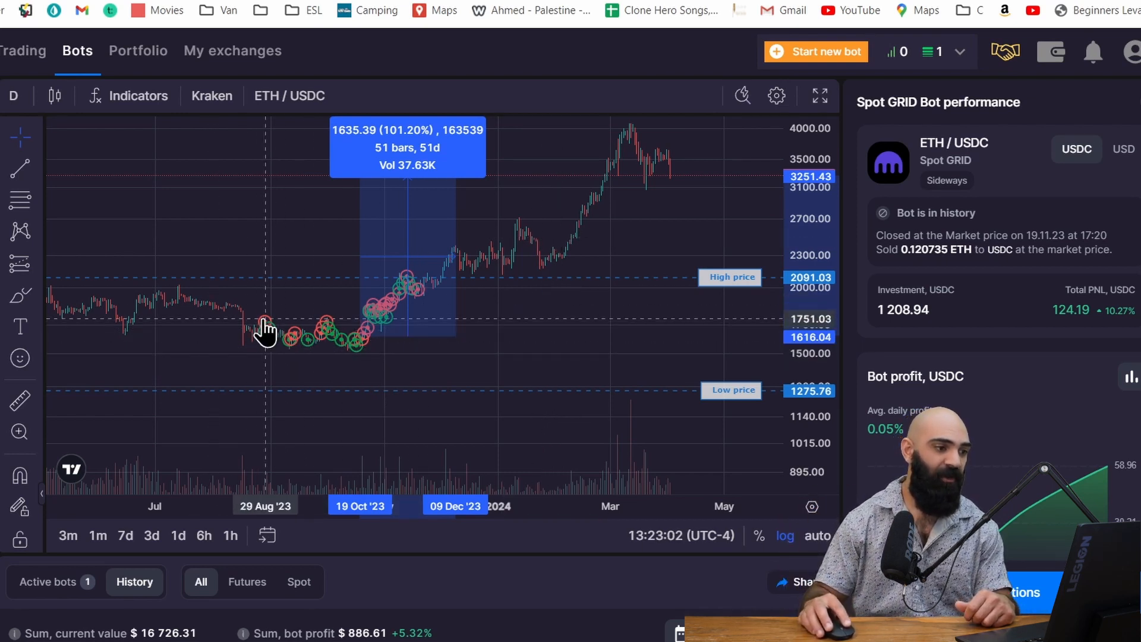
{"action": "mouse_move", "coordinate": [333, 353]}
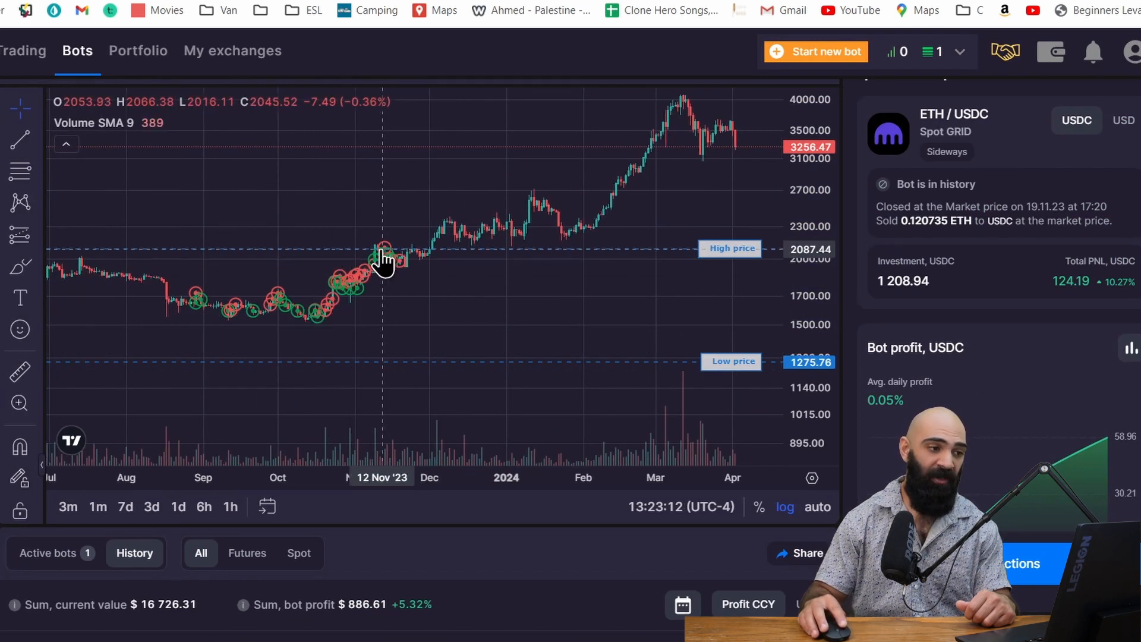
{"action": "mouse_move", "coordinate": [408, 244]}
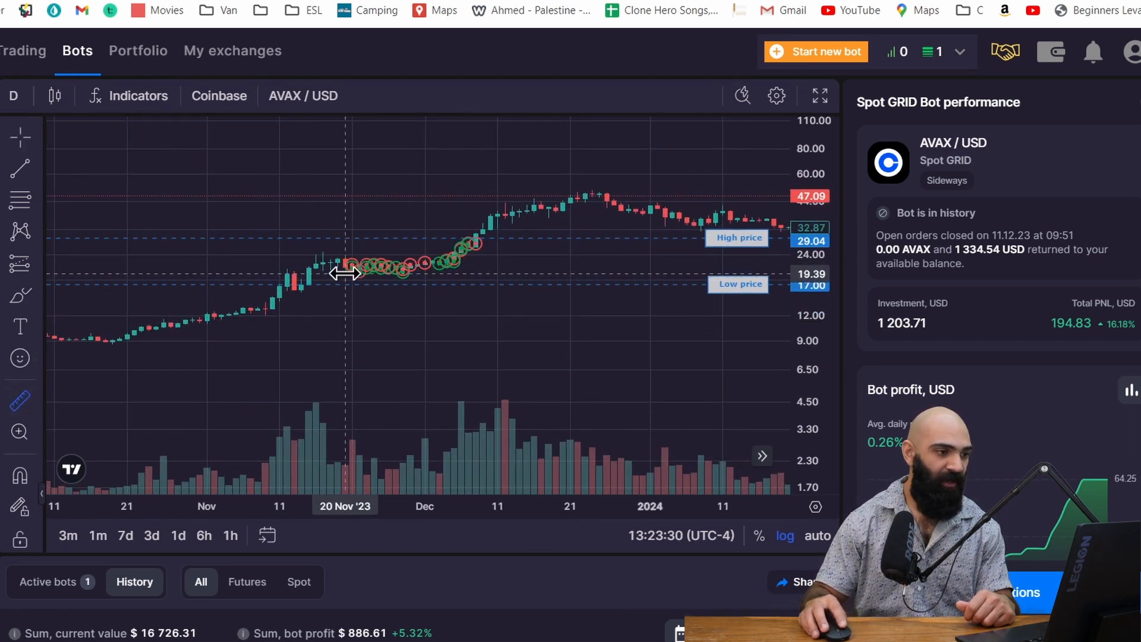
{"action": "mouse_move", "coordinate": [357, 247]}
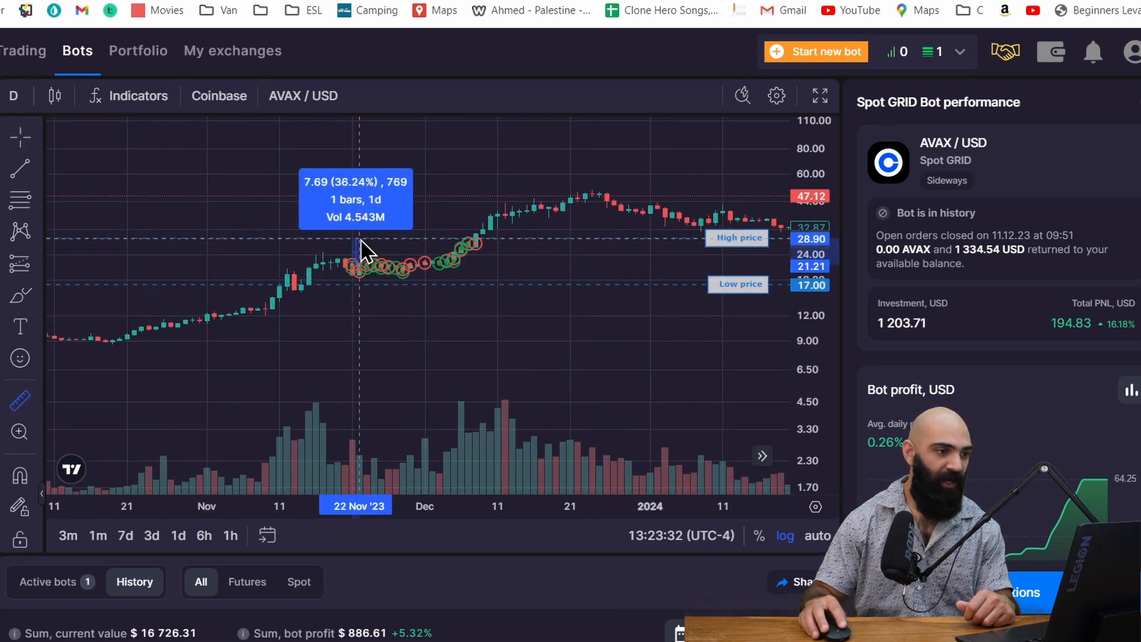
{"action": "mouse_move", "coordinate": [371, 240]}
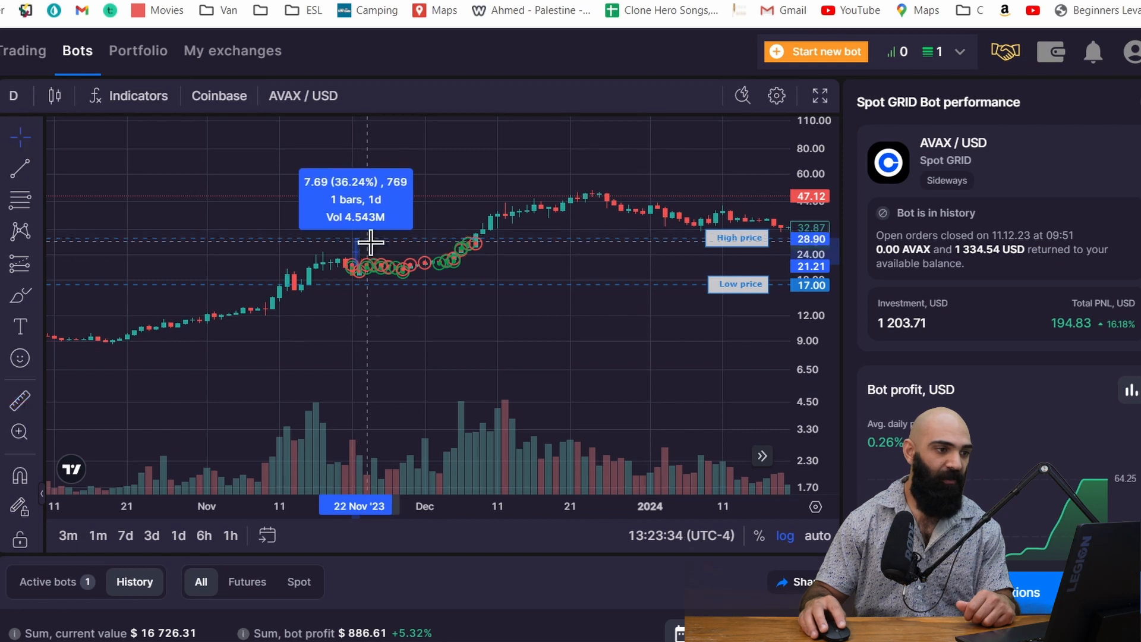
{"action": "mouse_move", "coordinate": [368, 314]}
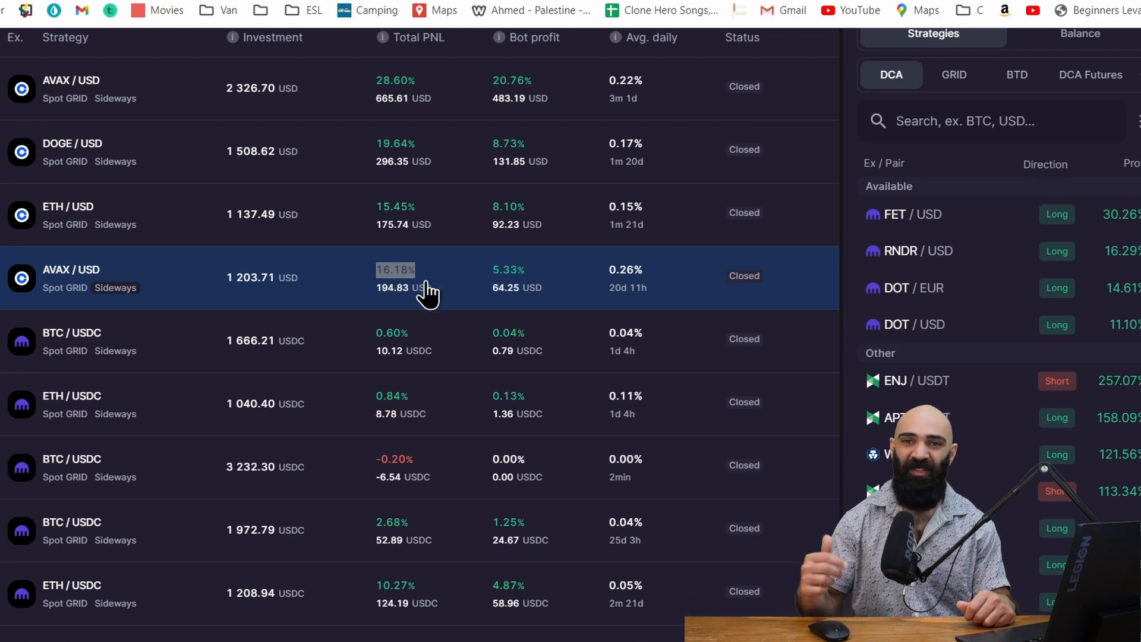
{"action": "mouse_move", "coordinate": [371, 326]}
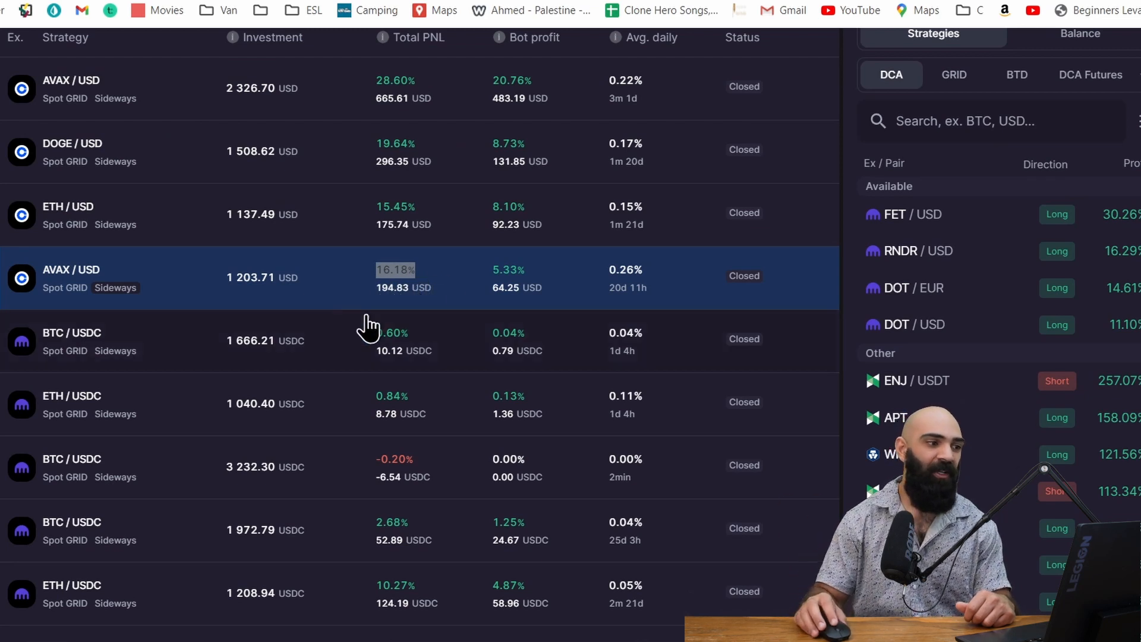
{"action": "mouse_move", "coordinate": [291, 382]}
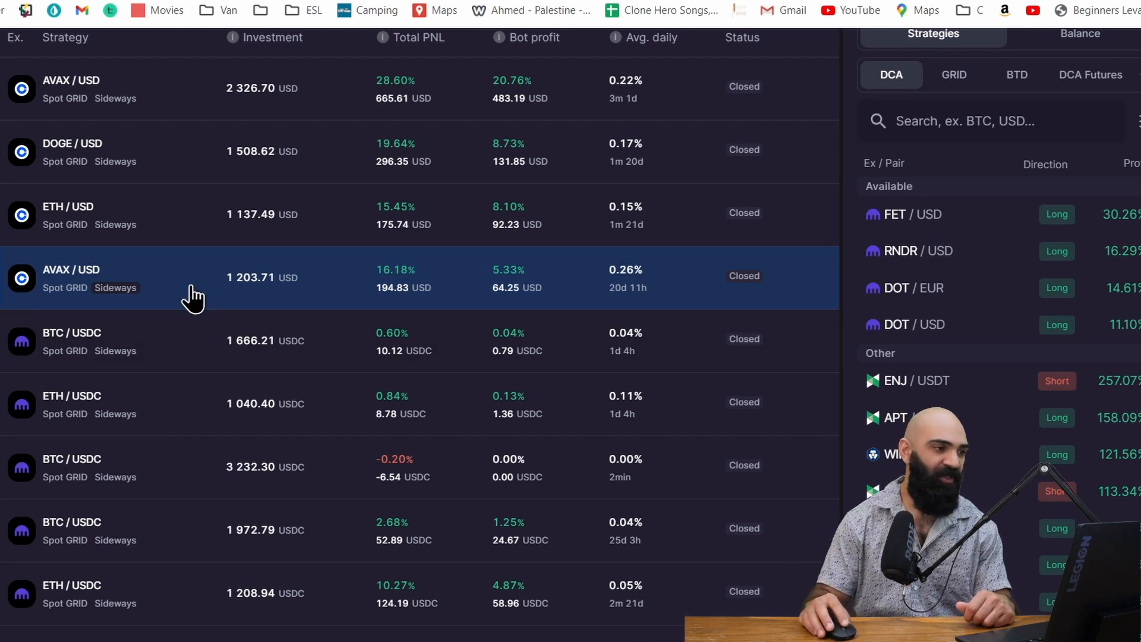
{"action": "mouse_move", "coordinate": [150, 174]}
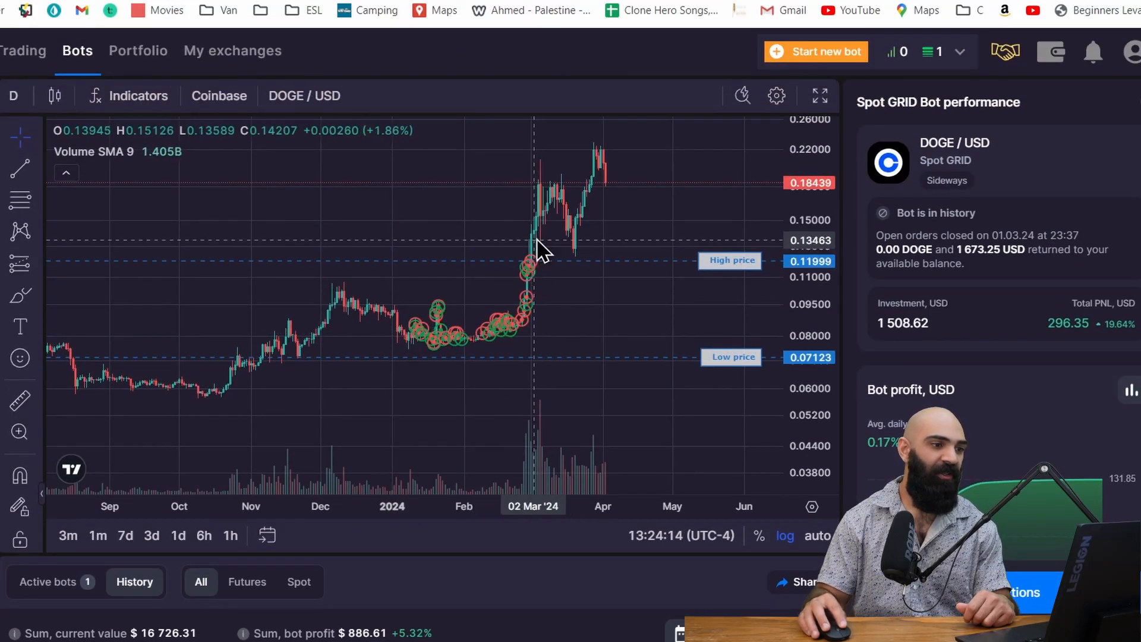
{"action": "mouse_move", "coordinate": [521, 377]}
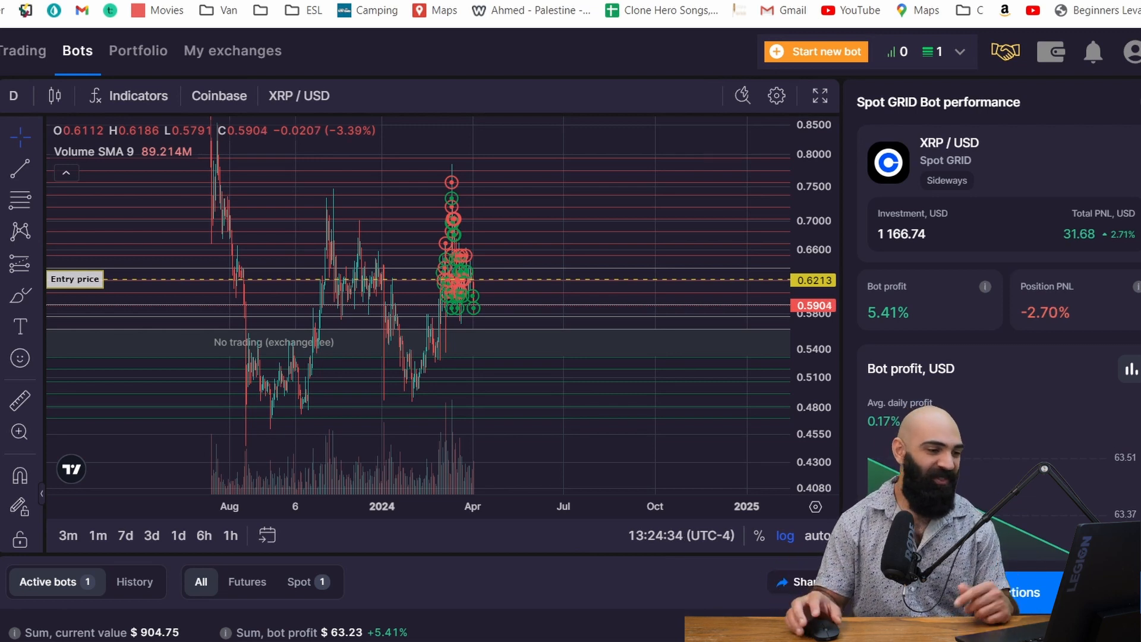
{"action": "mouse_move", "coordinate": [507, 422]}
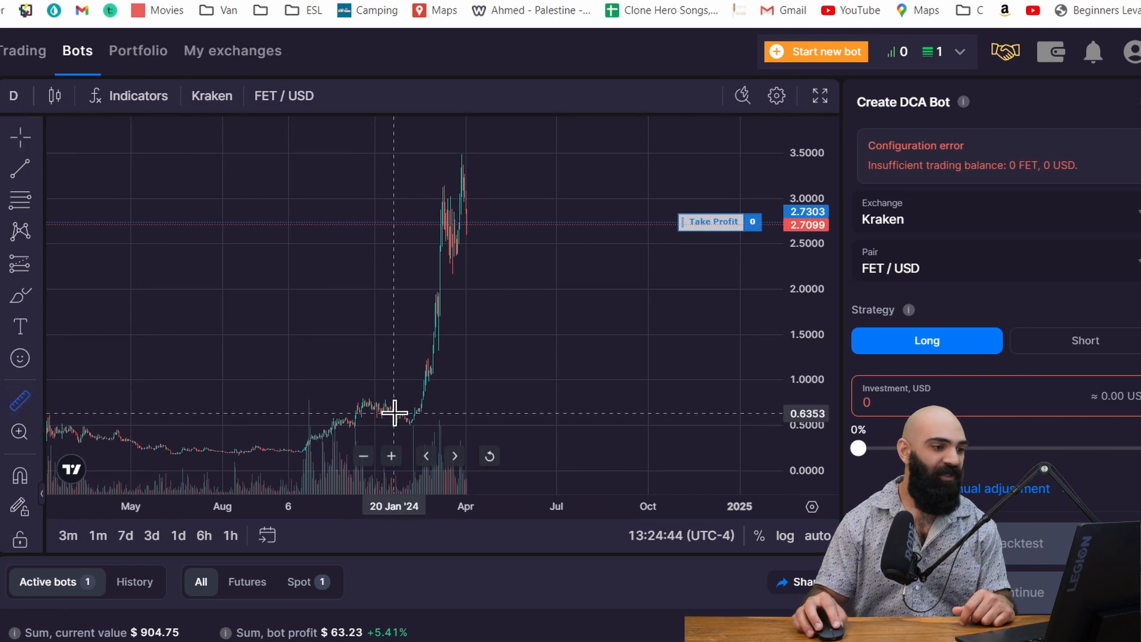
Measure FET/USD's 361% rally from late January 2024 on the chart.
{"action": "left_click_drag", "start_coordinate": [394, 412], "coordinate": [443, 226]}
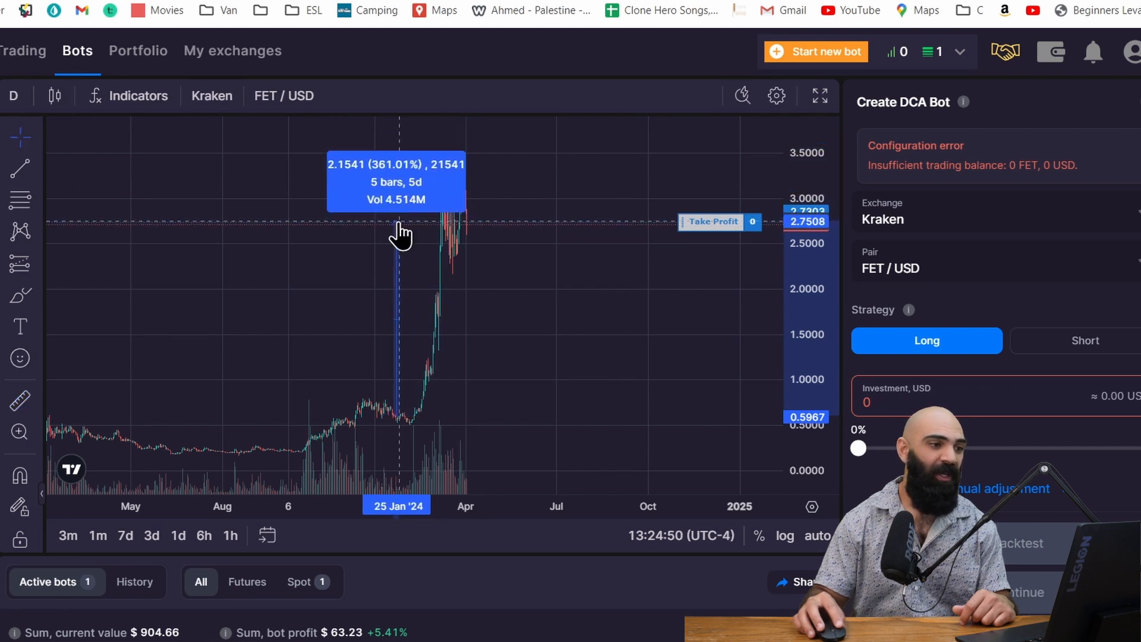
{"action": "mouse_move", "coordinate": [910, 299]}
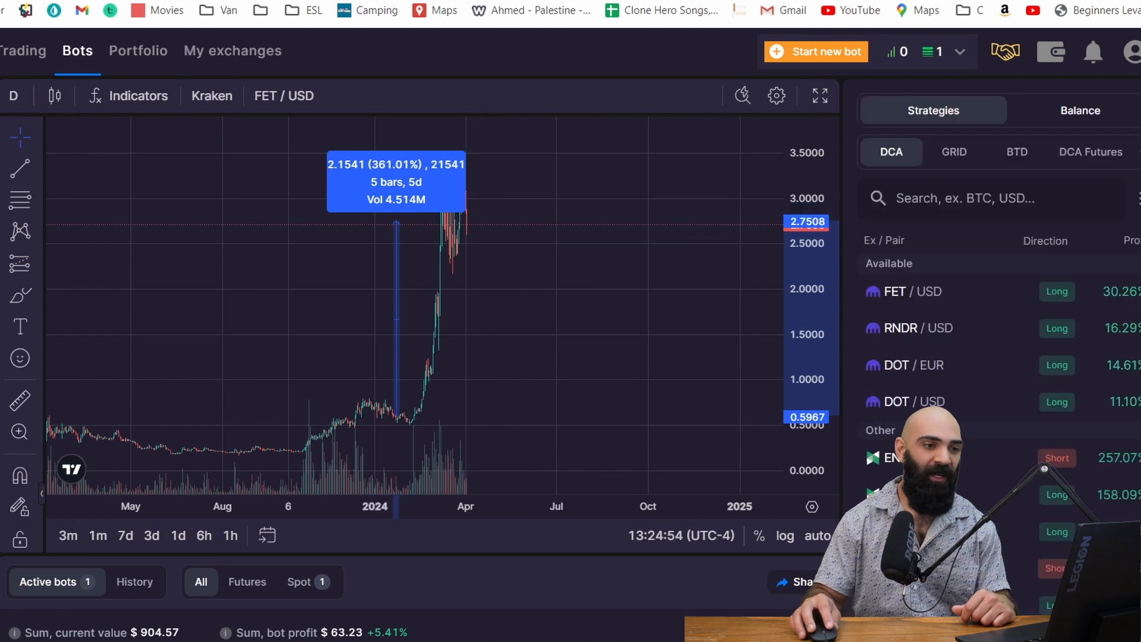
{"action": "mouse_move", "coordinate": [958, 319]}
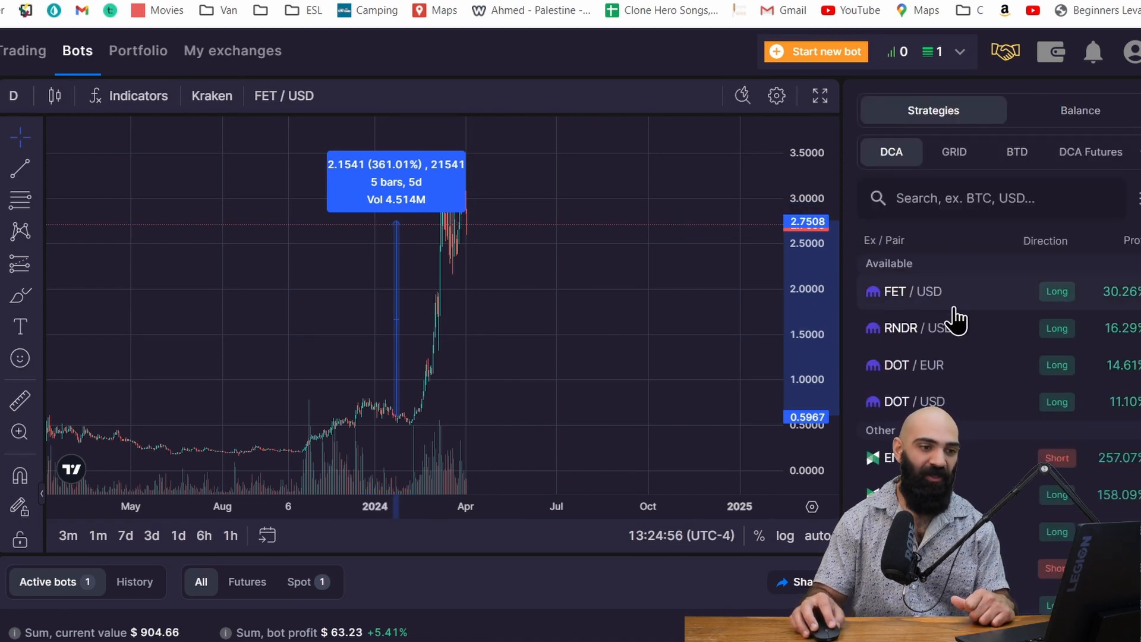
{"action": "mouse_move", "coordinate": [946, 314]}
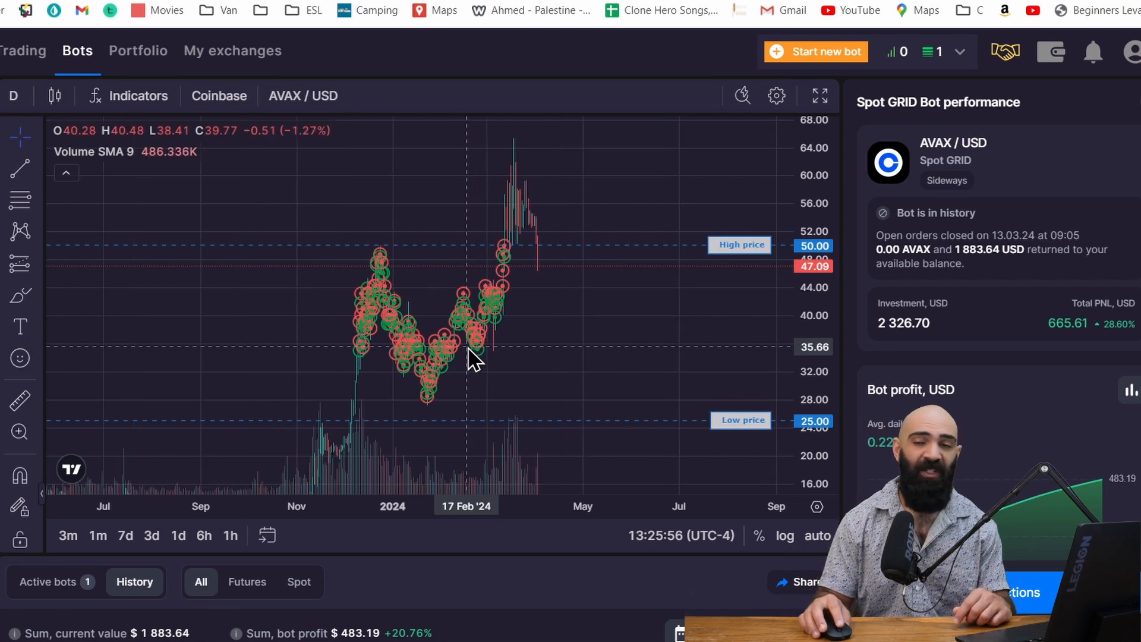
{"action": "mouse_move", "coordinate": [502, 466]}
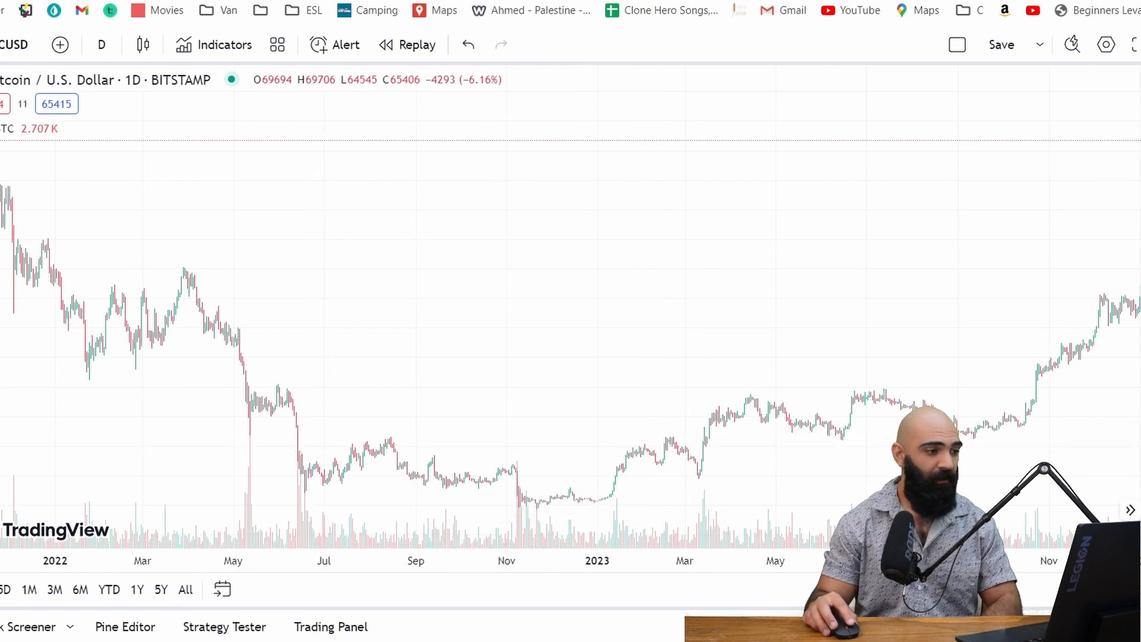
{"action": "mouse_move", "coordinate": [243, 384]}
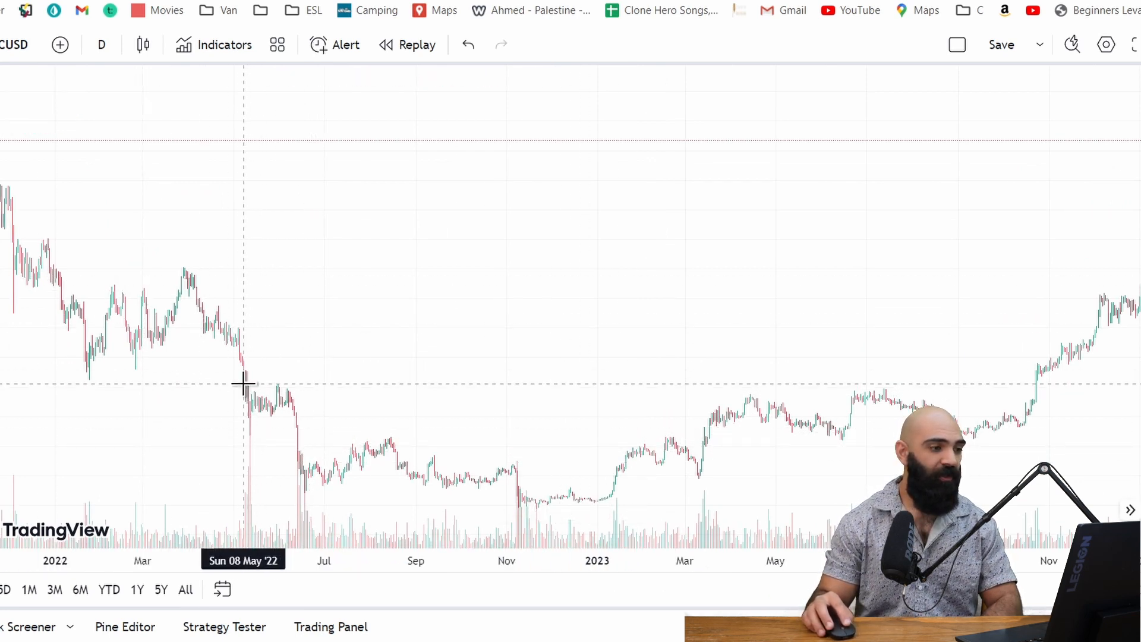
Pan the BTCUSD daily chart to bring late 2021 through early 2023 into view.
{"action": "left_click_drag", "start_coordinate": [243, 381], "coordinate": [688, 491]}
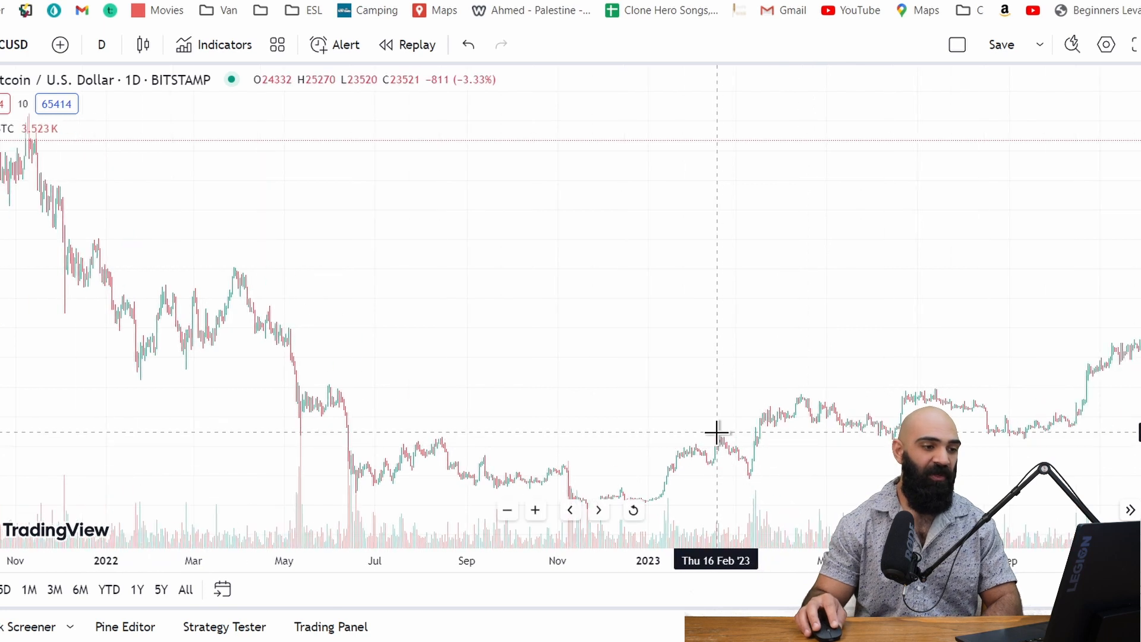
{"action": "mouse_move", "coordinate": [200, 428]}
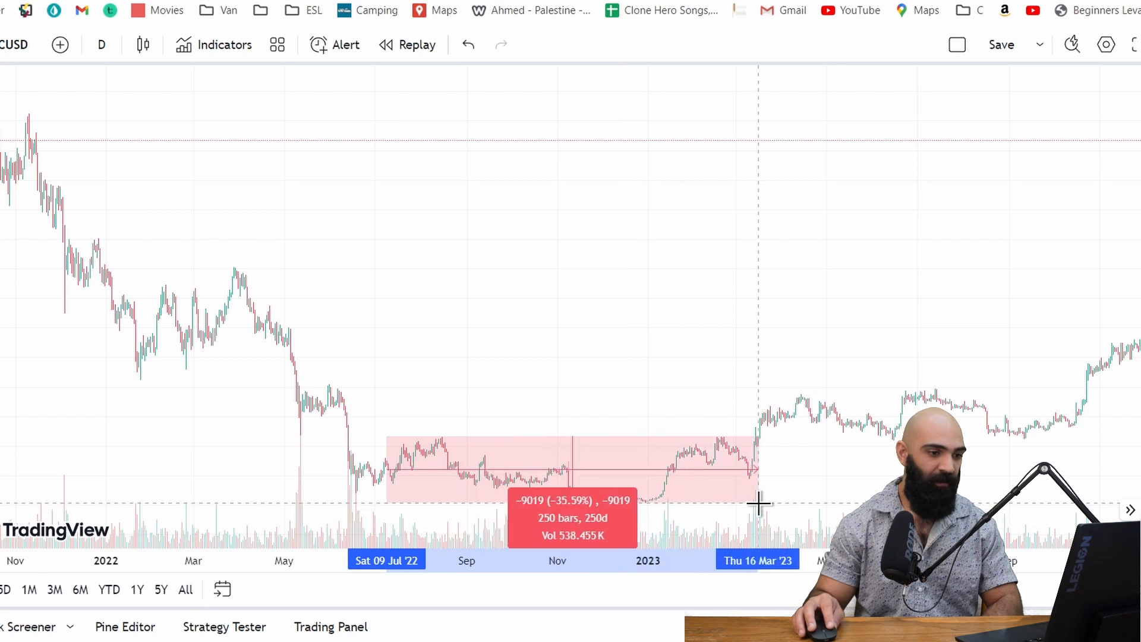
{"action": "mouse_move", "coordinate": [762, 436]}
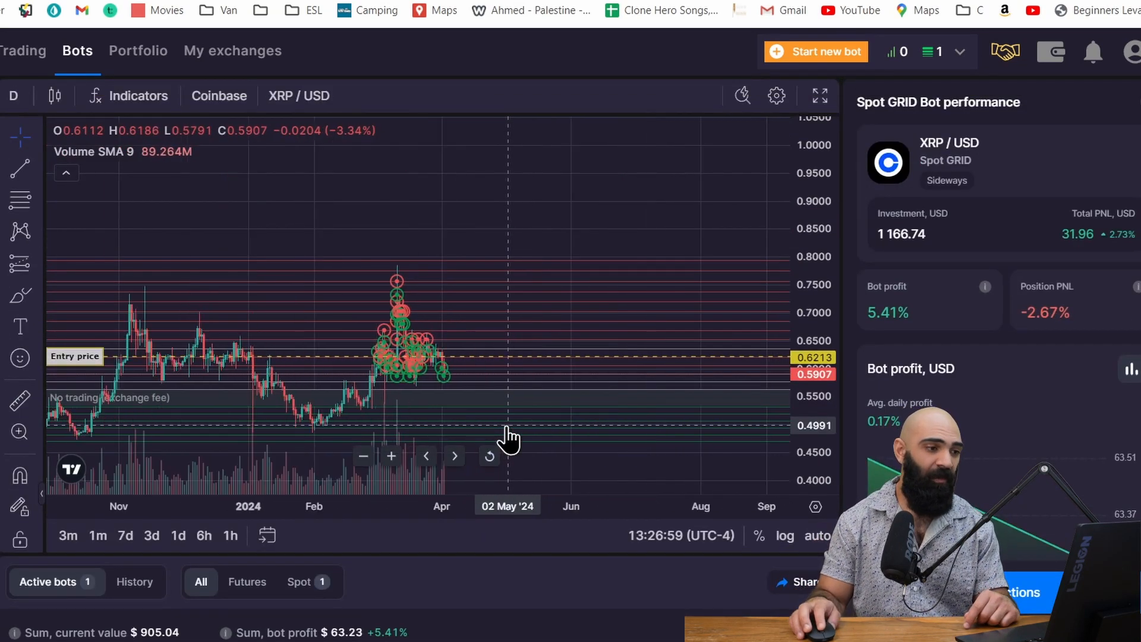
{"action": "mouse_move", "coordinate": [486, 539]}
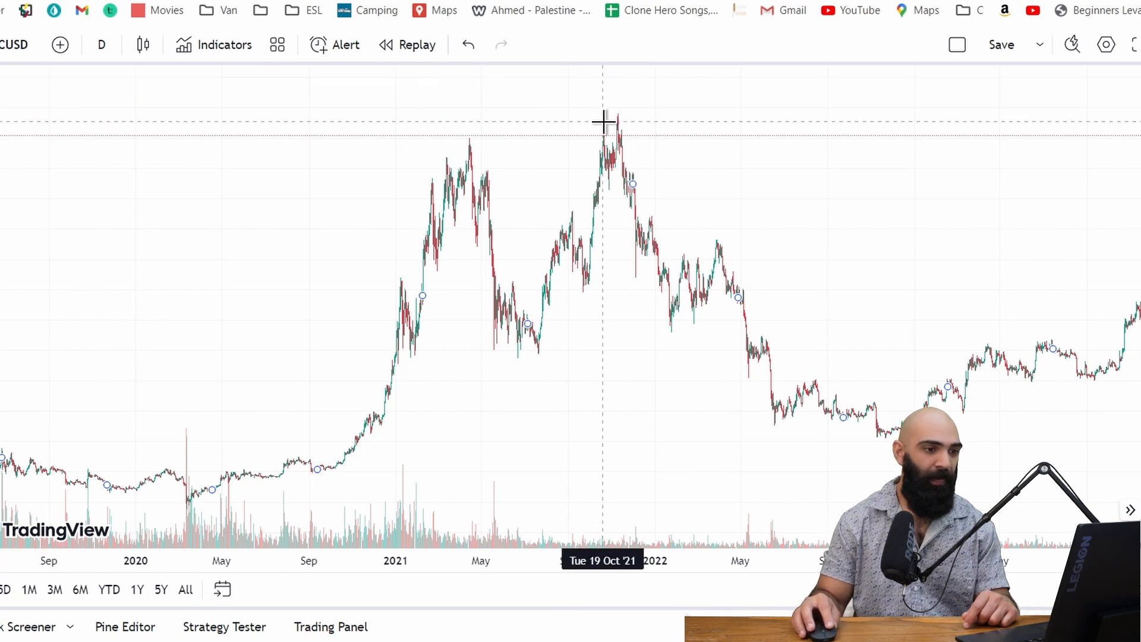
Measure Bitcoin's roughly 71% drop from the 19 Oct '21 peak into 2022.
{"action": "left_click_drag", "start_coordinate": [603, 123], "coordinate": [880, 415]}
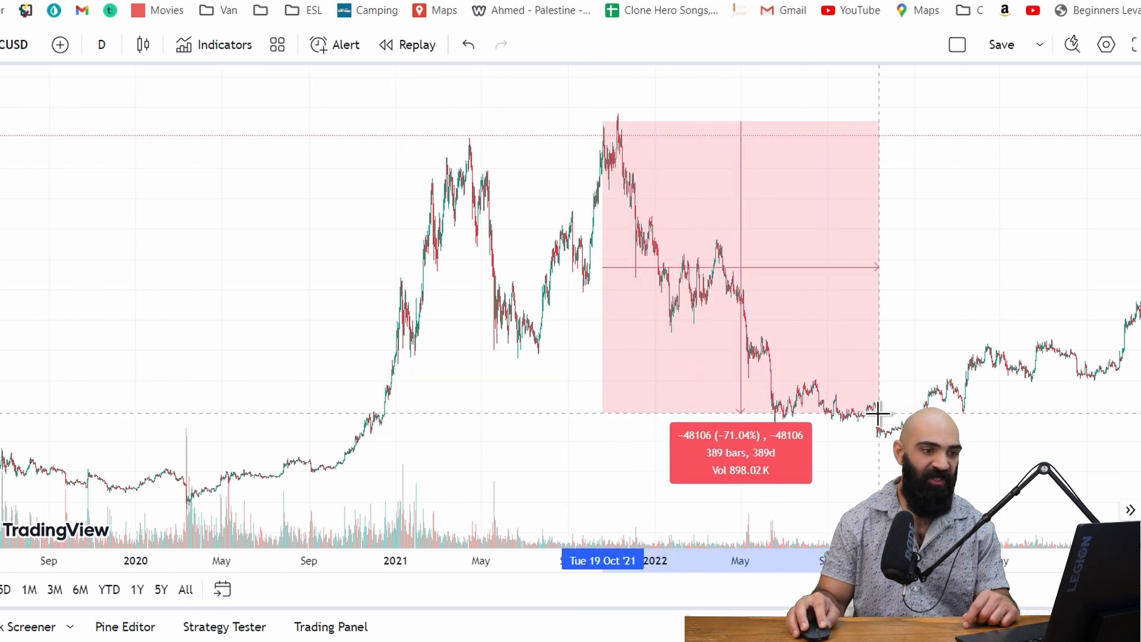
{"action": "left_click_drag", "start_coordinate": [878, 415], "coordinate": [744, 287]}
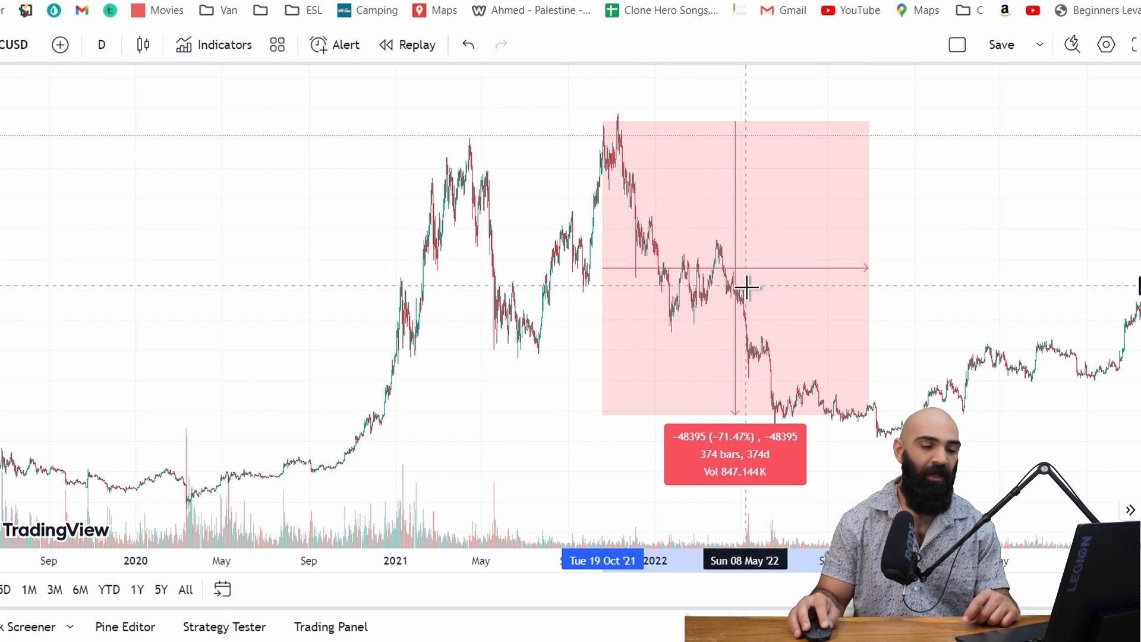
{"action": "mouse_move", "coordinate": [772, 318]}
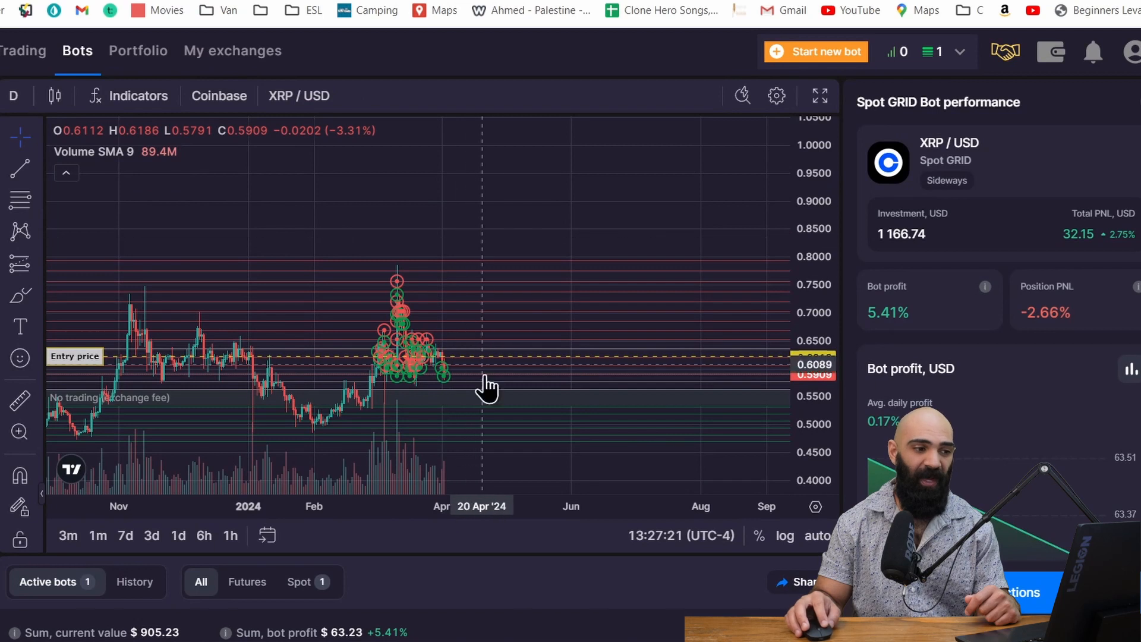
{"action": "mouse_move", "coordinate": [1039, 452]}
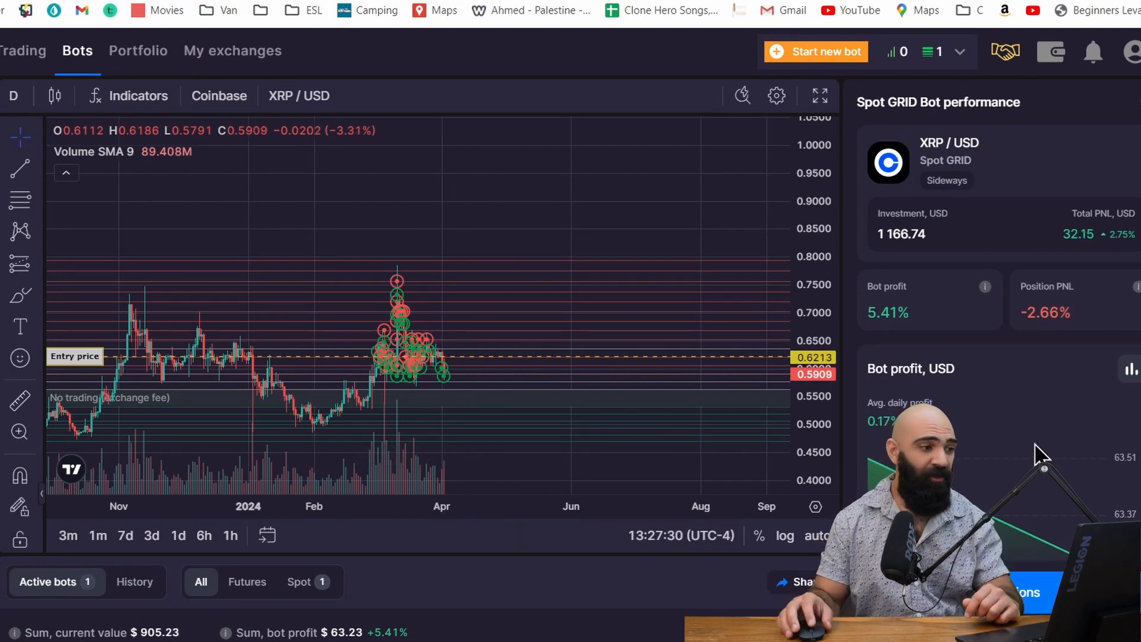
{"action": "mouse_move", "coordinate": [682, 436]}
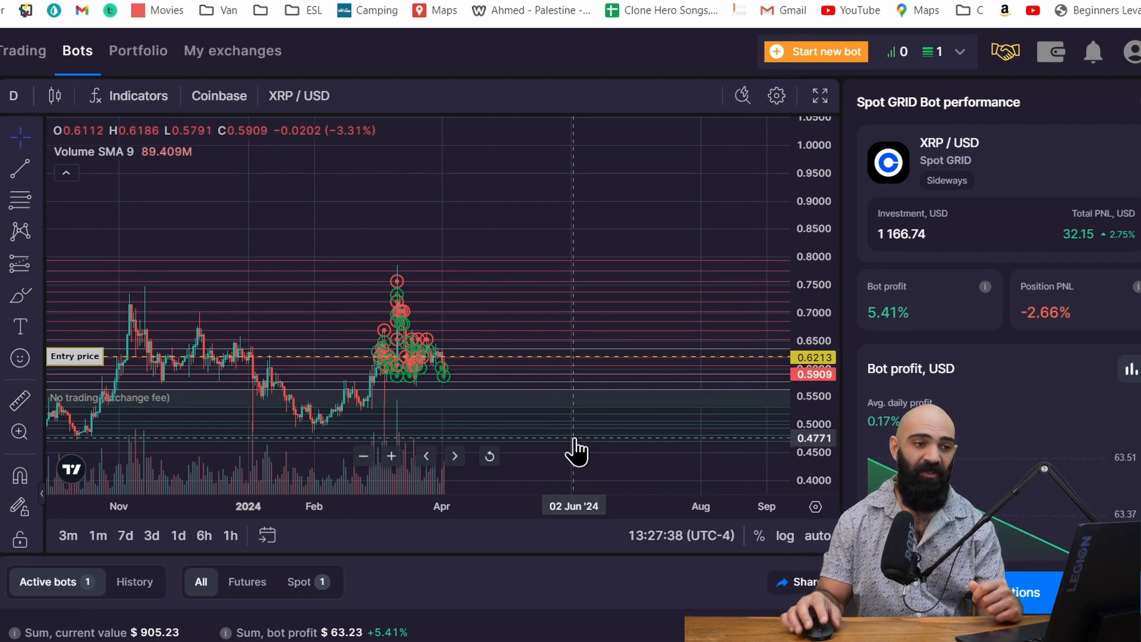
Bring up the Refer a friend dialog offering 10 USDT and 30% commission.
{"action": "left_click", "coordinate": [1006, 51]}
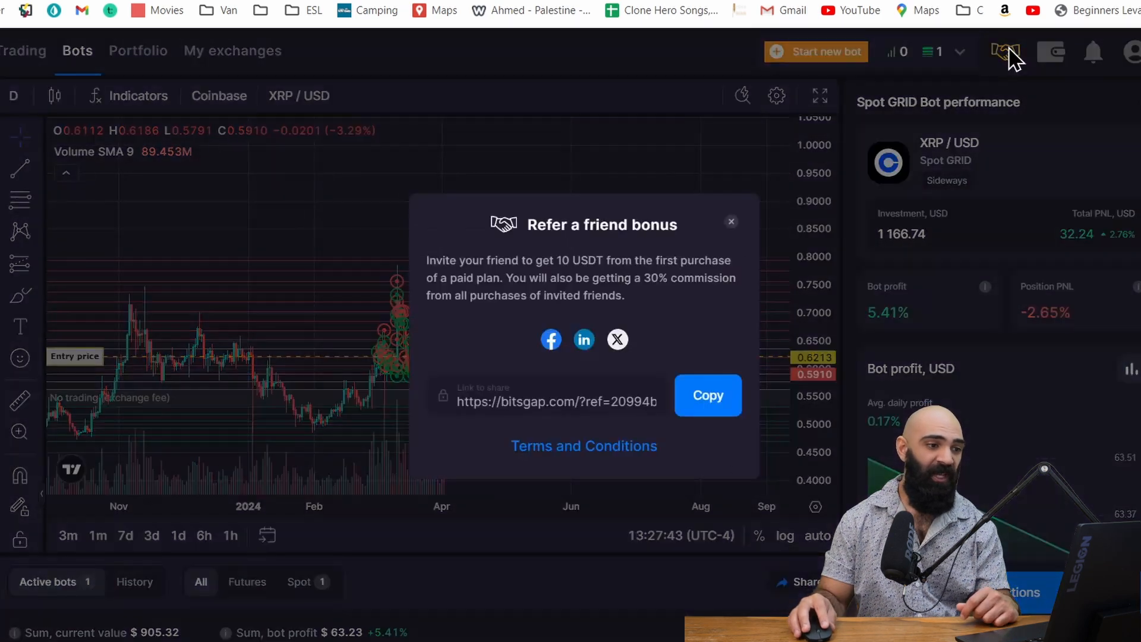
{"action": "mouse_move", "coordinate": [655, 432]}
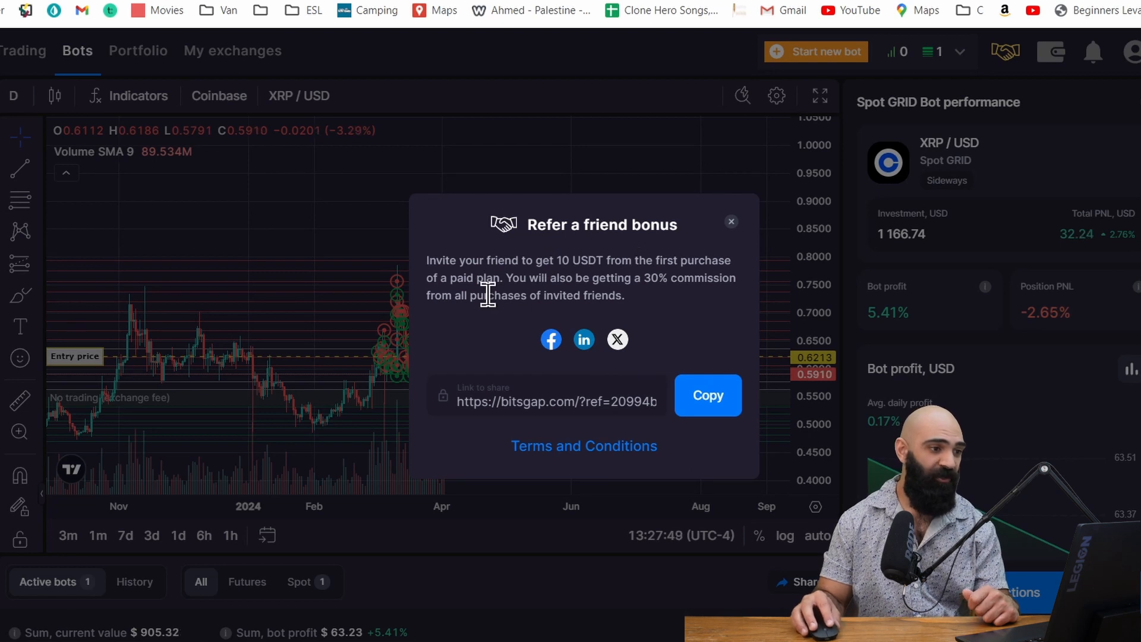
{"action": "mouse_move", "coordinate": [607, 300]}
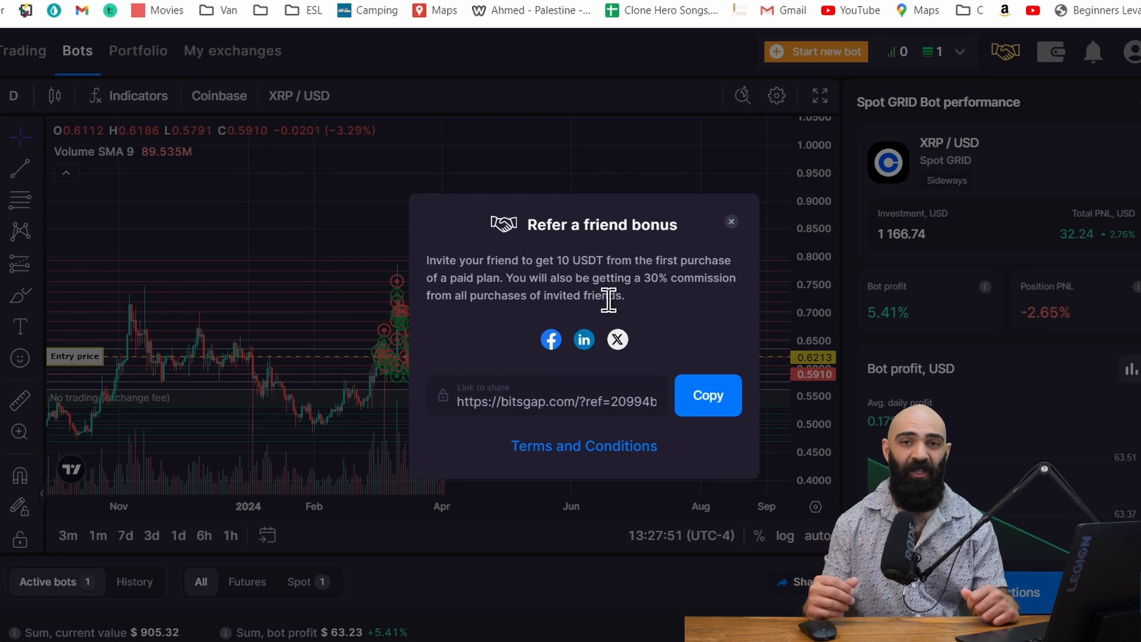
{"action": "mouse_move", "coordinate": [506, 364]}
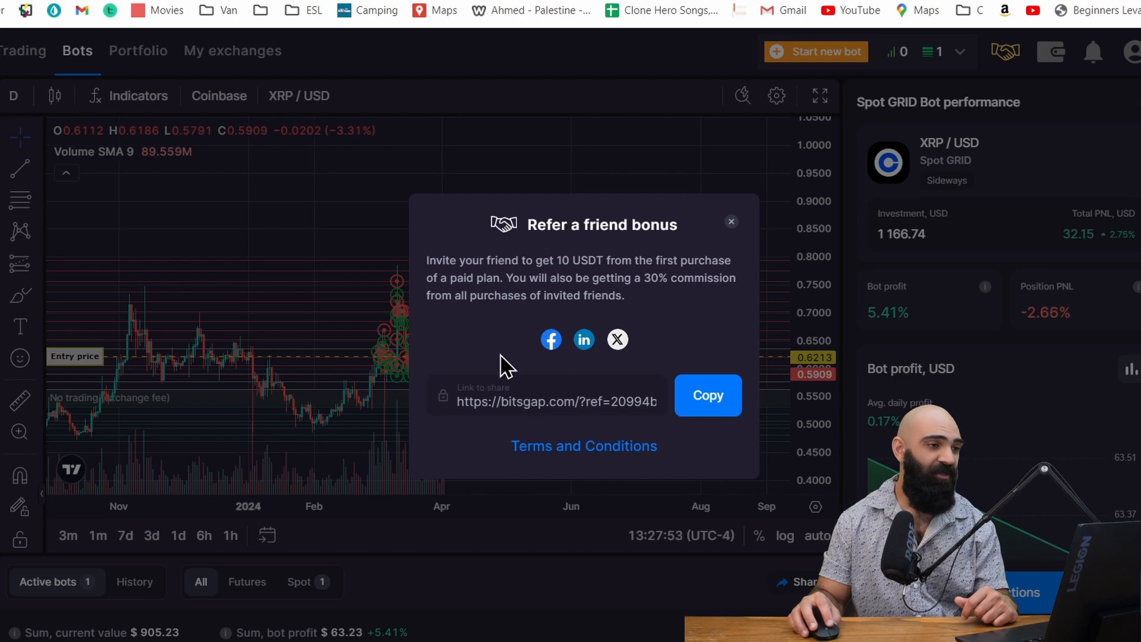